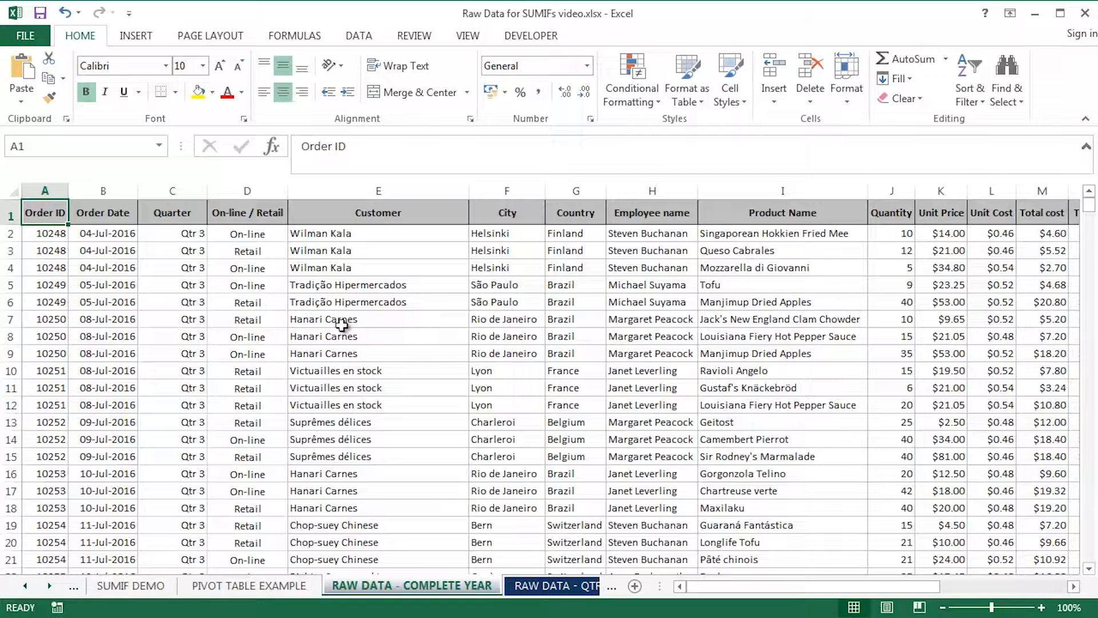
Review the SUMIF DEMO summary table and the RAW DATA - COMPLETE YEAR order data
left_click(131, 586)
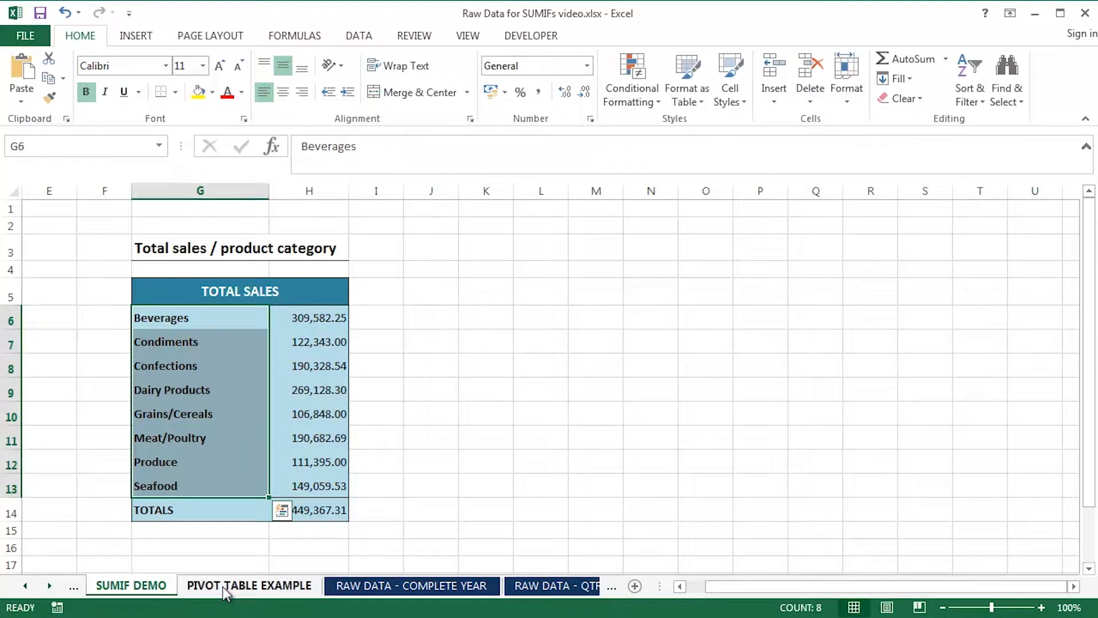
left_click(249, 585)
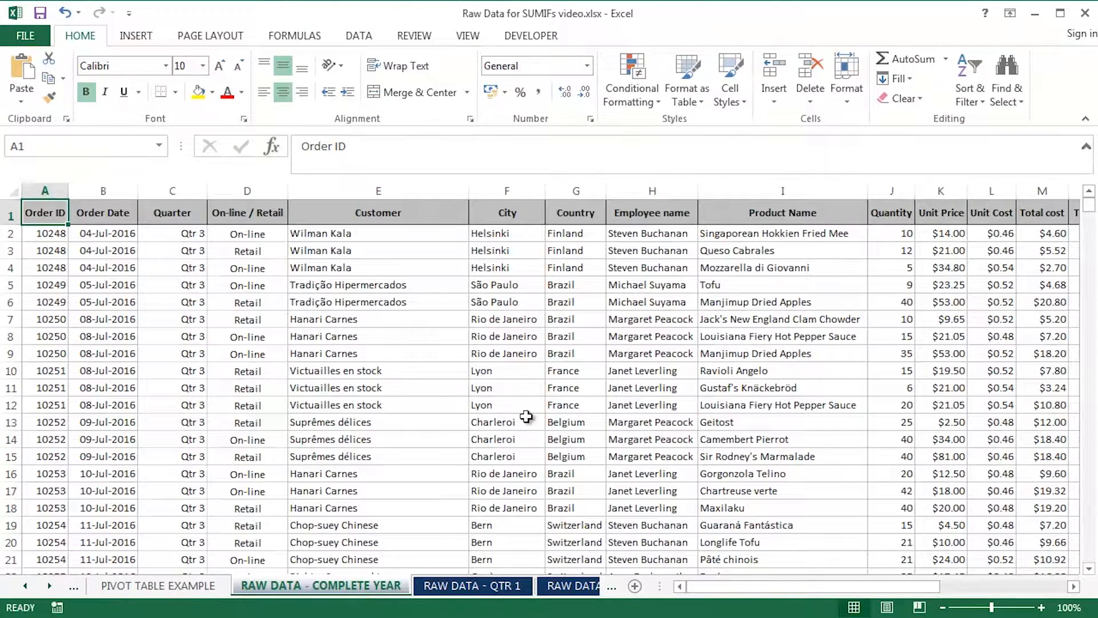
mouse_move(552, 400)
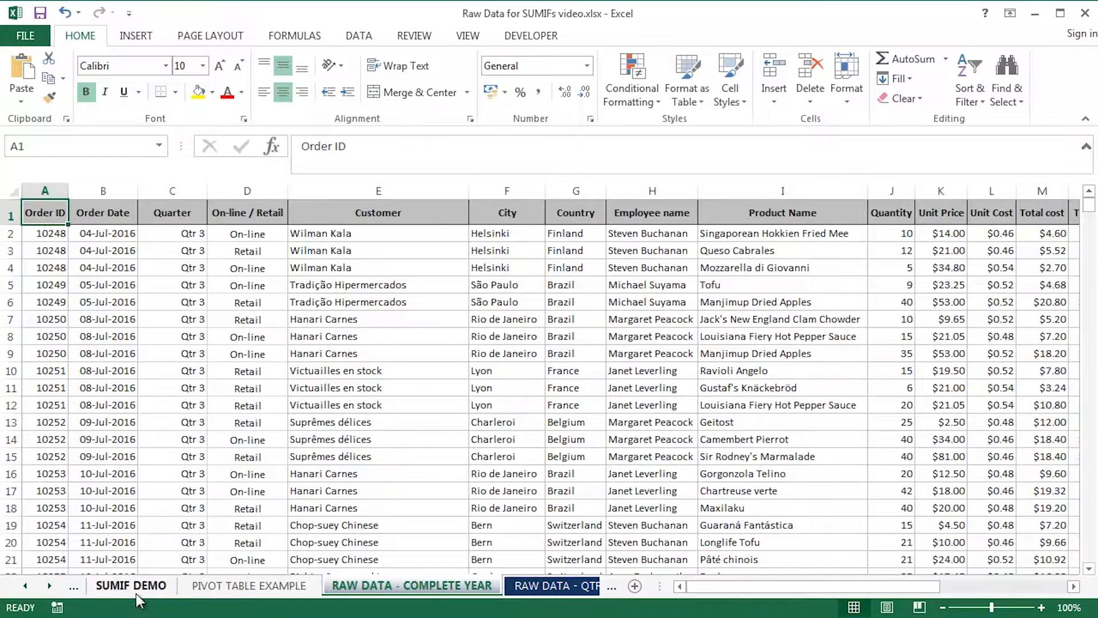
left_click(131, 586)
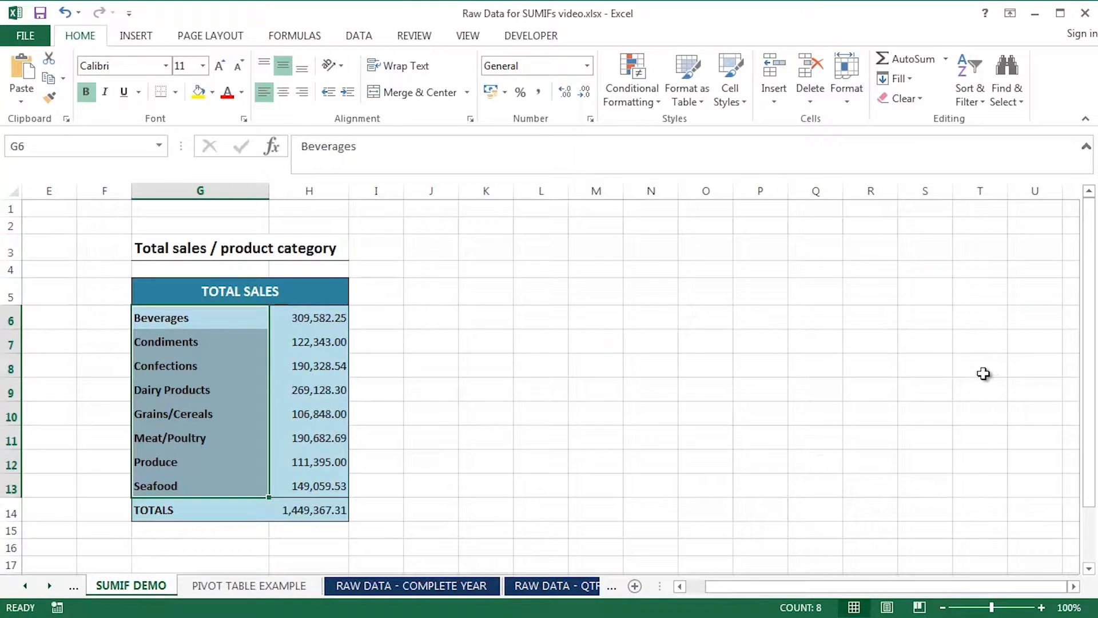
double_click(308, 318)
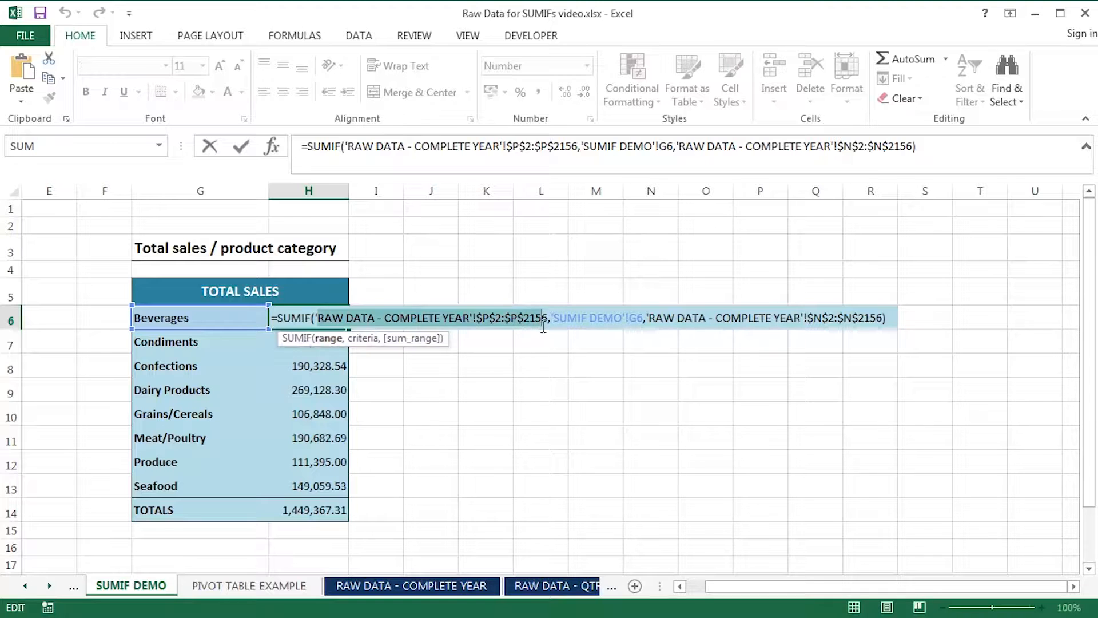
mouse_move(521, 398)
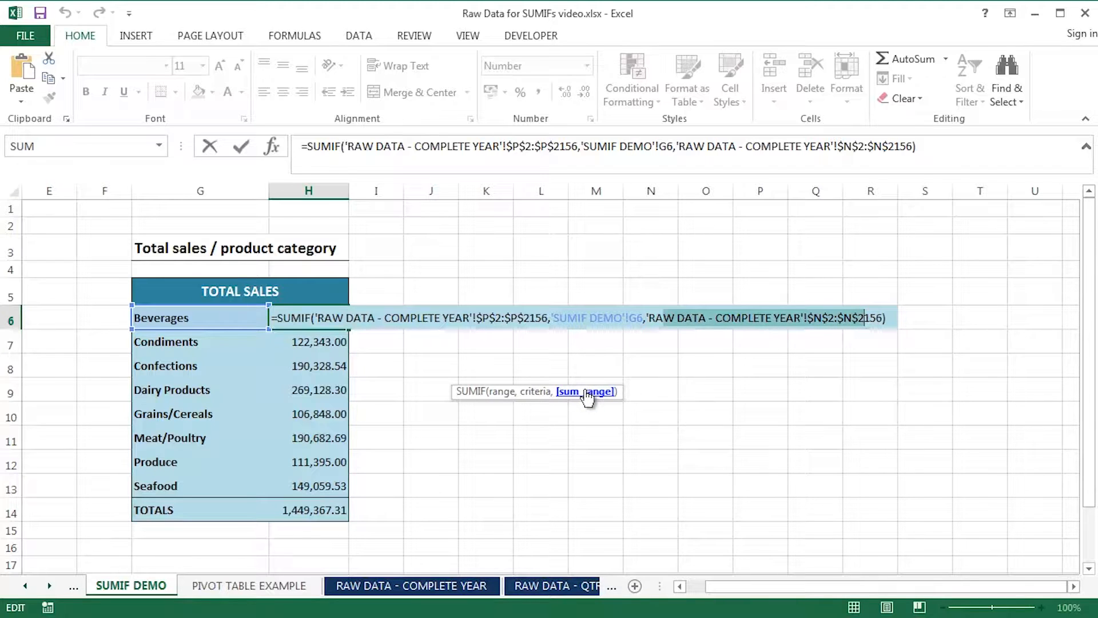
mouse_move(587, 400)
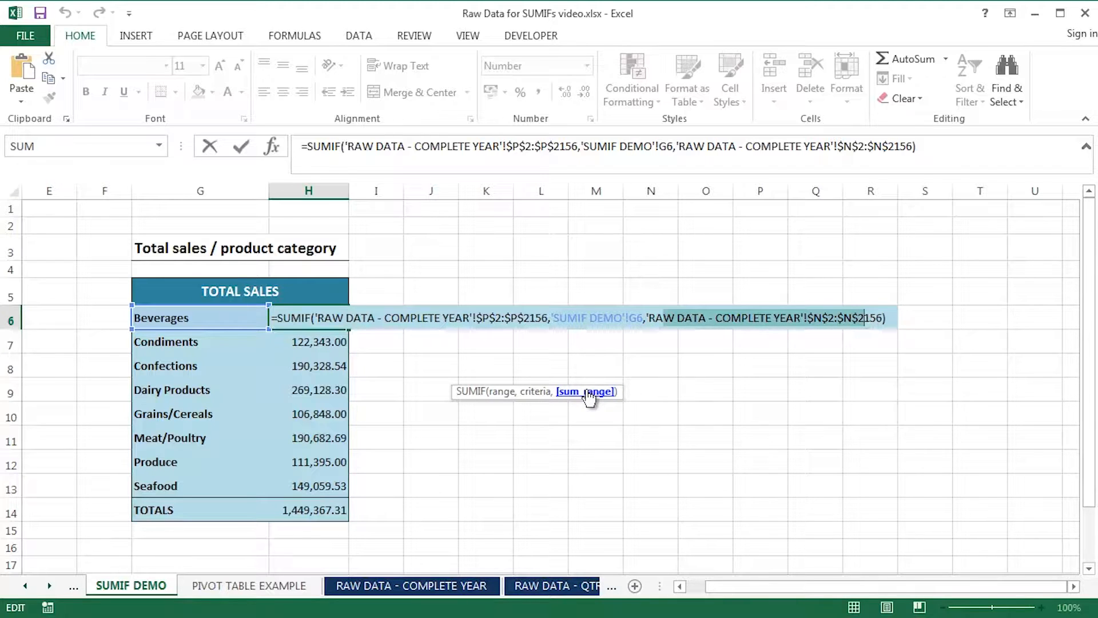
mouse_move(501, 399)
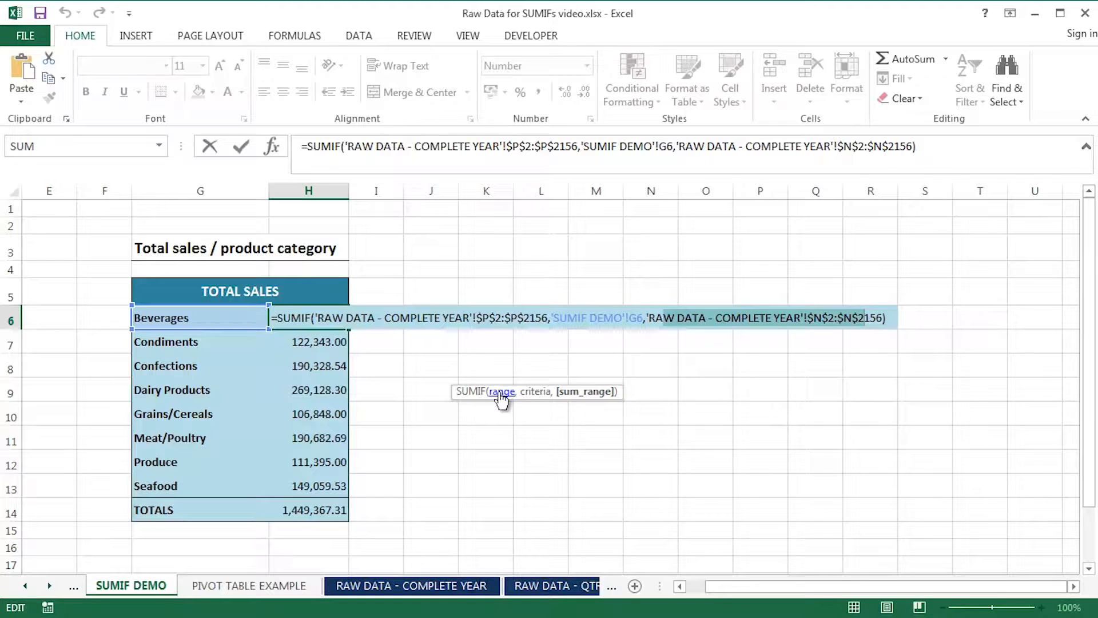
mouse_move(536, 395)
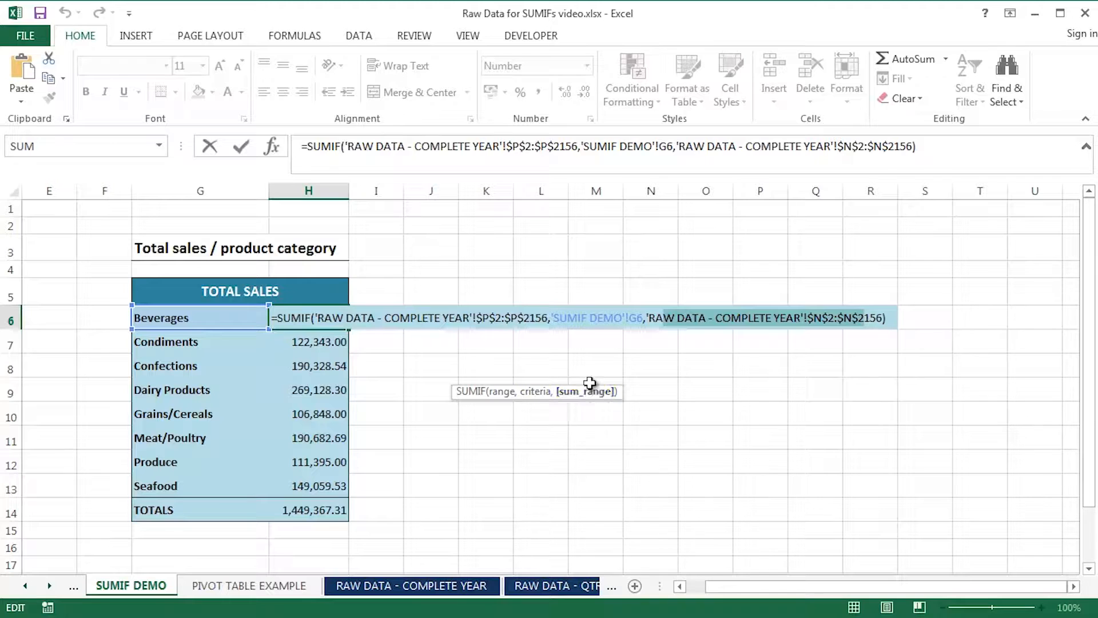
mouse_move(584, 391)
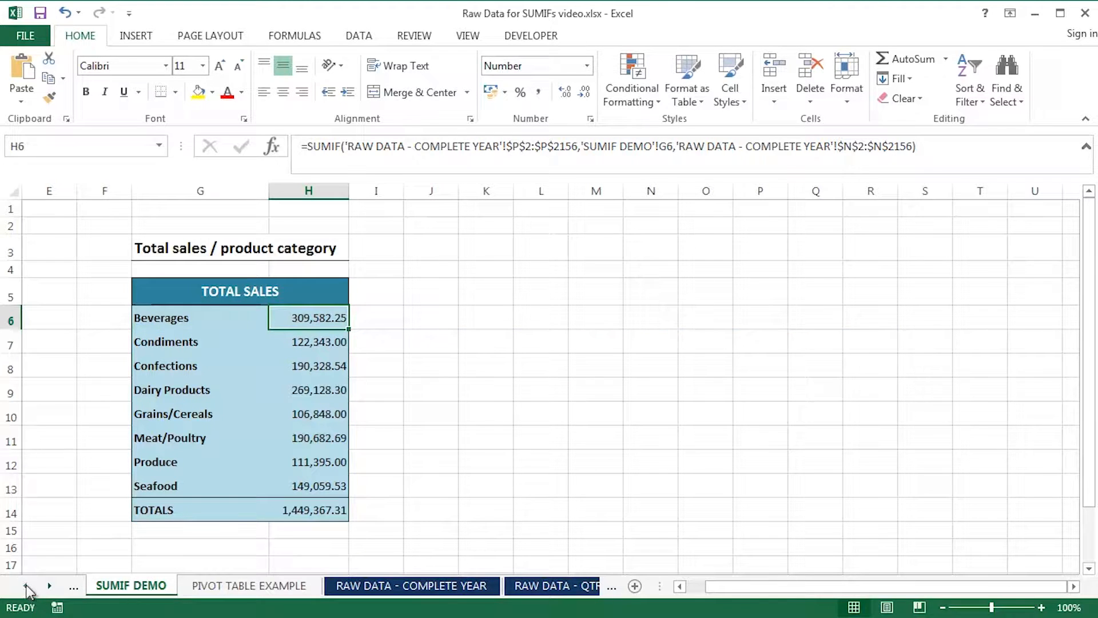
Show the SUMIFS - SINGLE SHEET dashboard and inspect the On-line Beverages QTR 1 SUMIFS formula
left_click(158, 586)
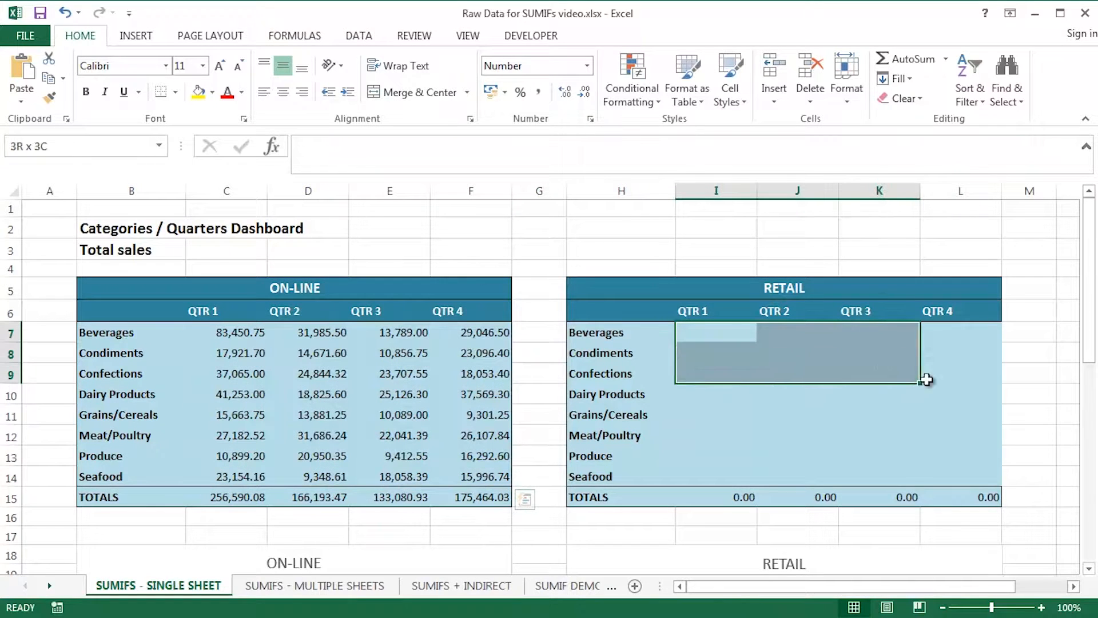
left_click_drag(925, 380, 970, 479)
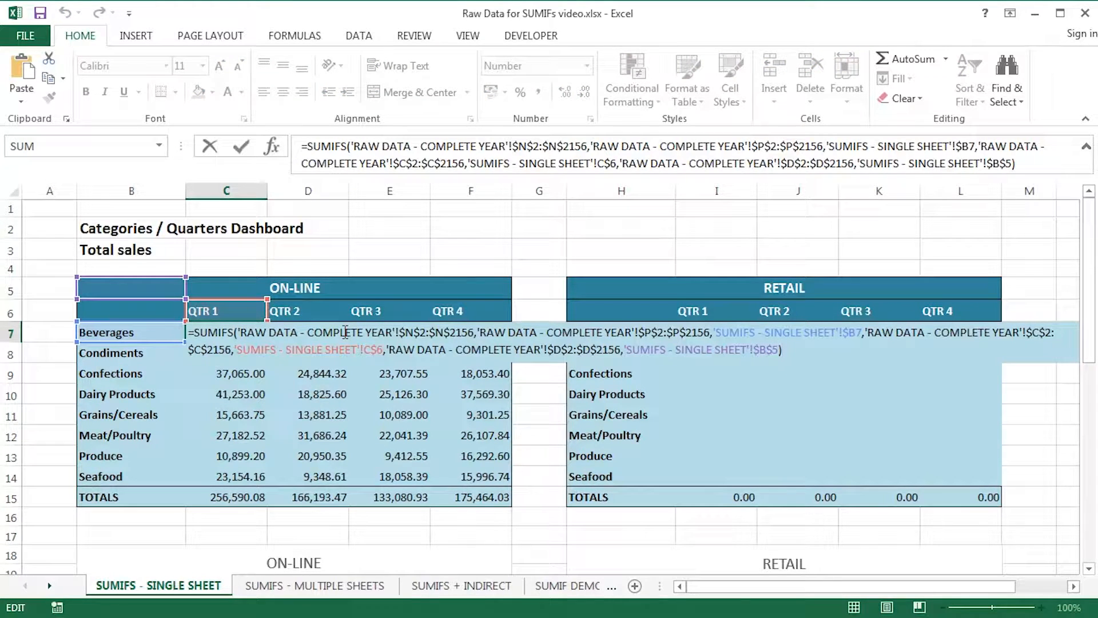
type(")")
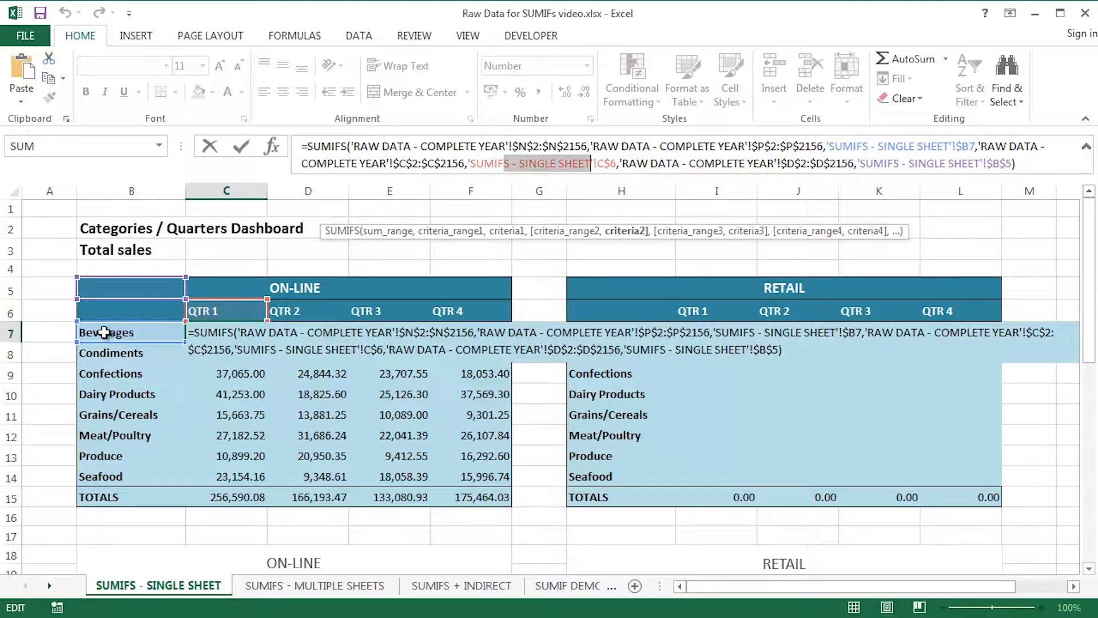
mouse_move(206, 278)
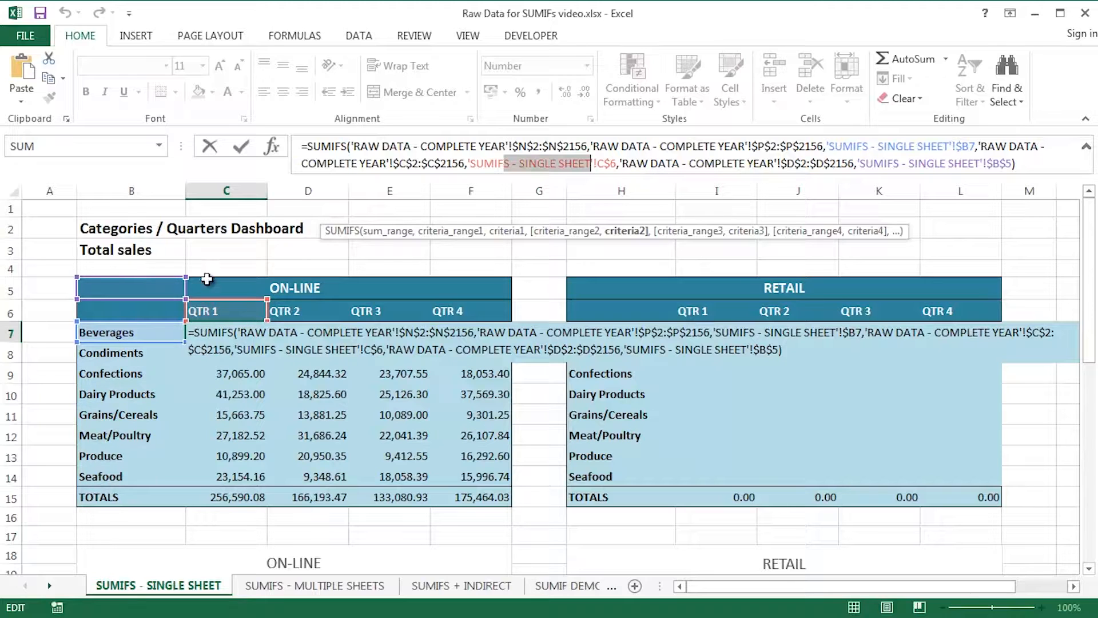
mouse_move(432, 250)
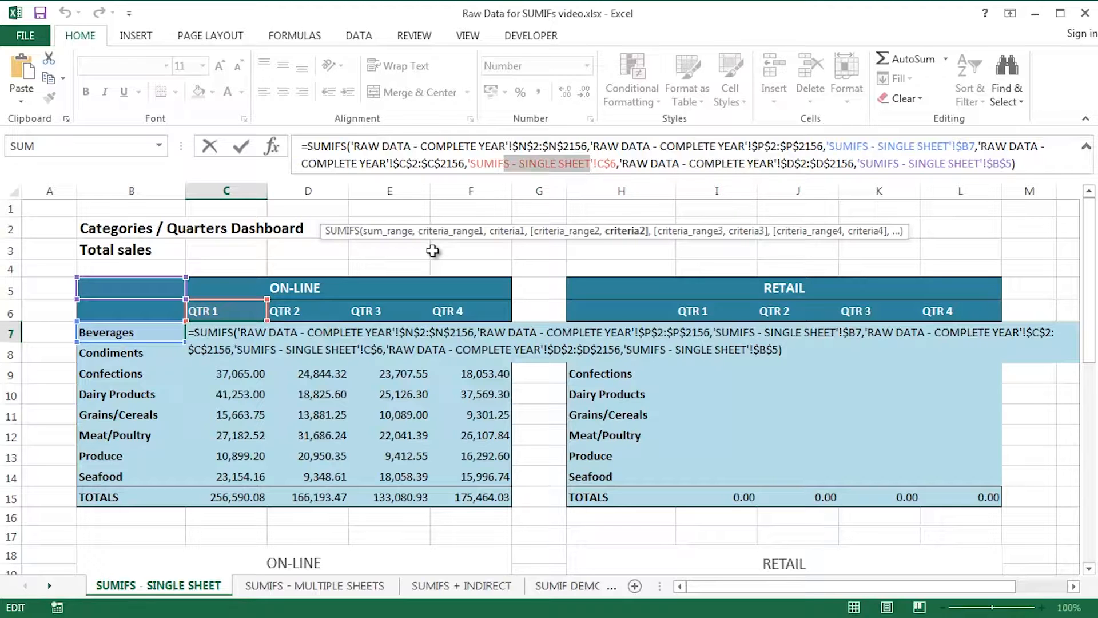
Leave the C7 formula unchanged, look over the charts, and select the empty Retail Beverages QTR 1 cell I7
key("Enter")
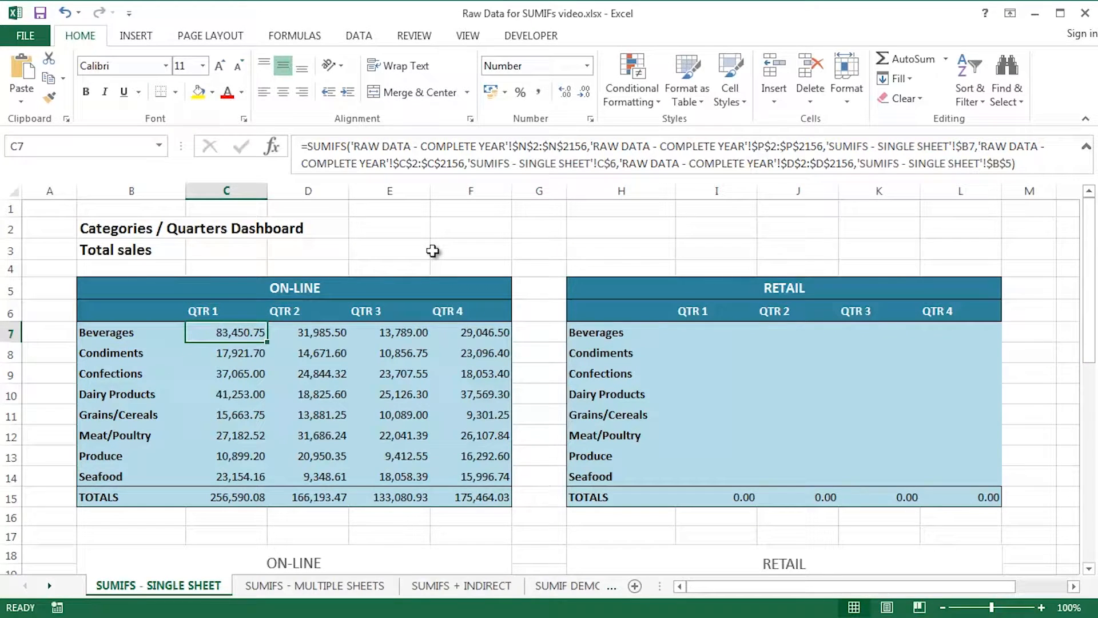
scroll("down", 3)
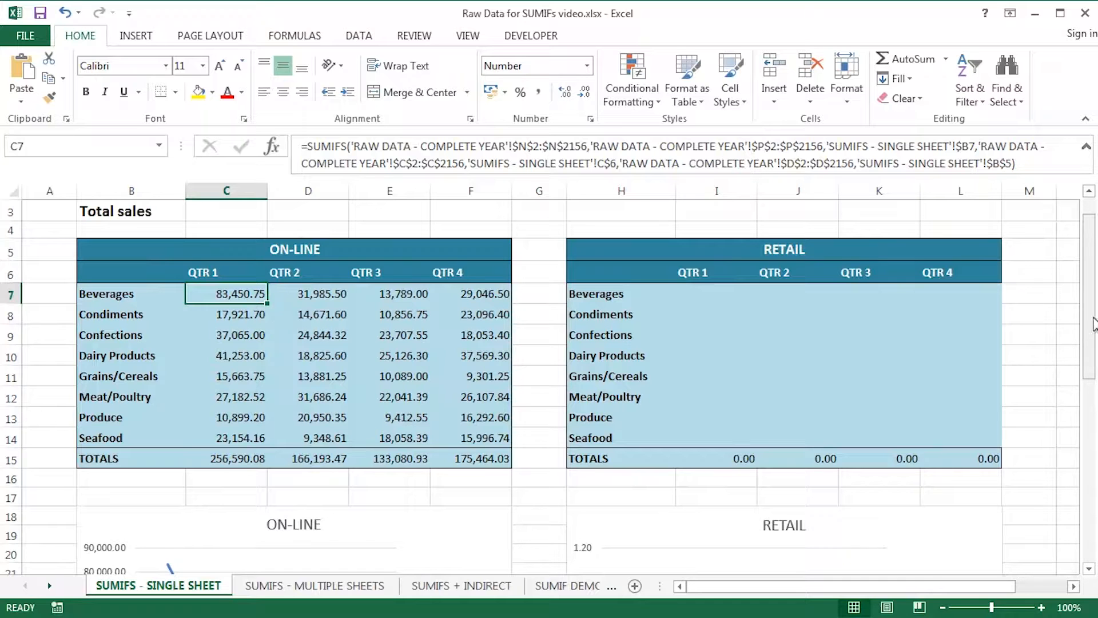
scroll("down", 3)
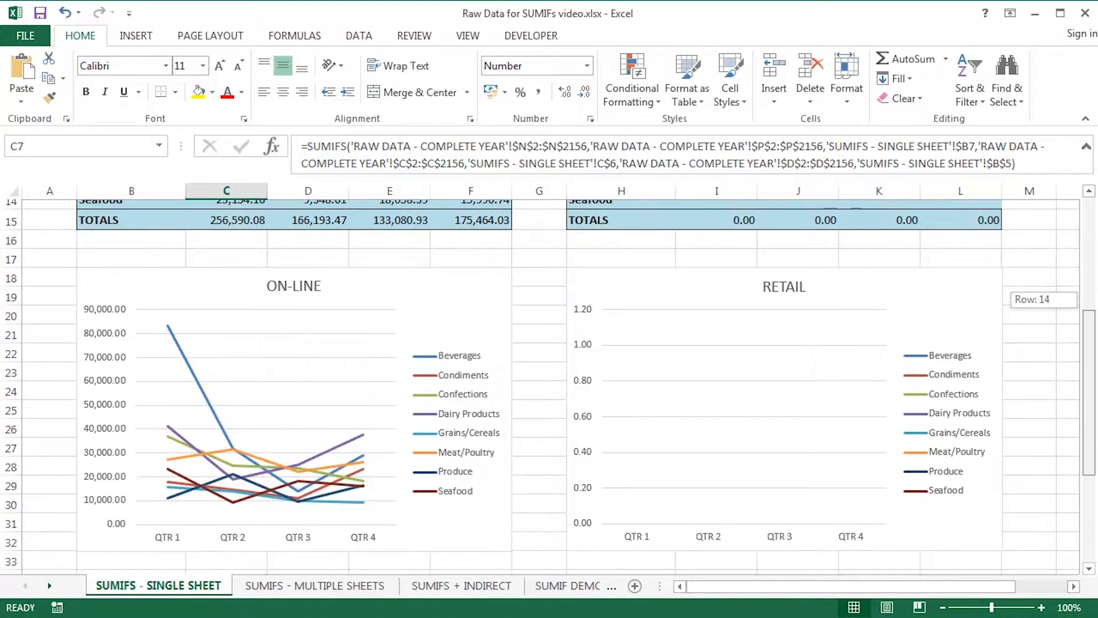
scroll("down", 3)
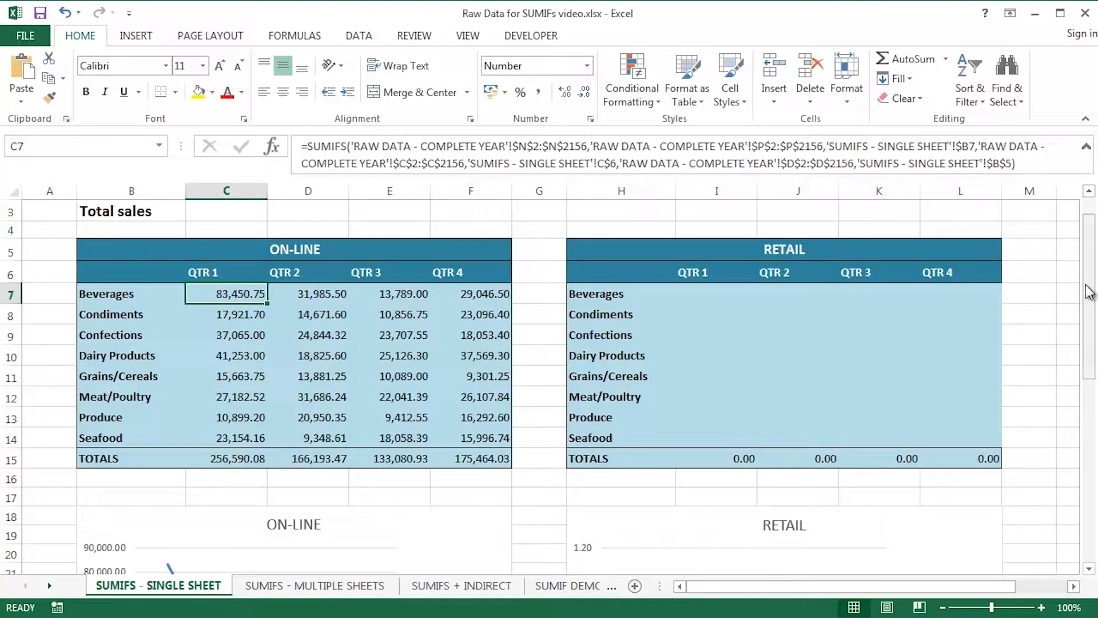
mouse_move(883, 347)
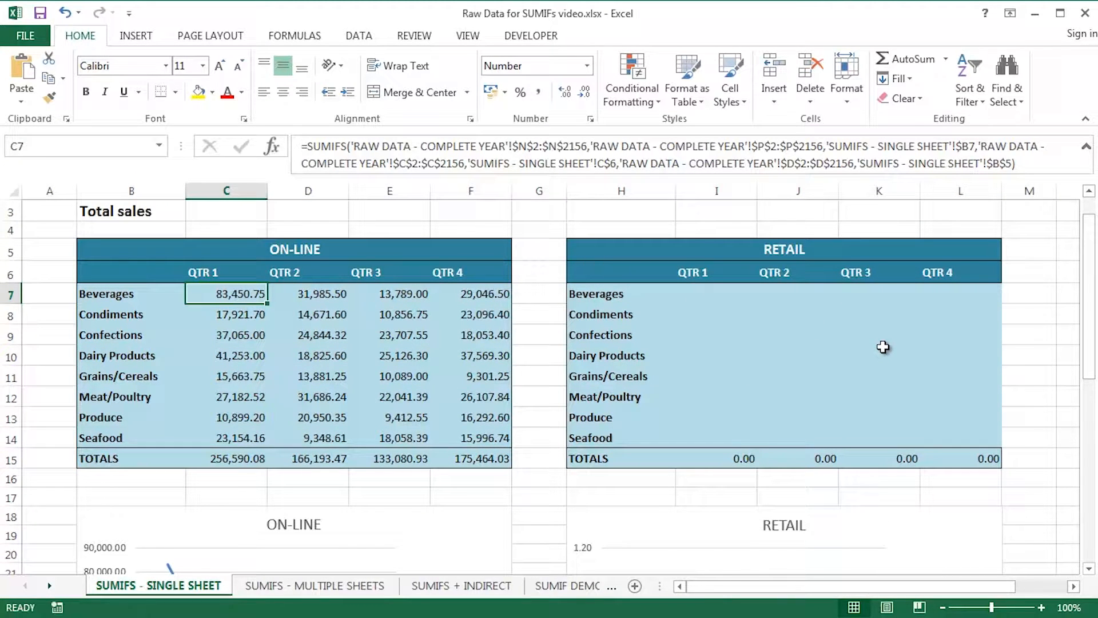
left_click(1042, 606)
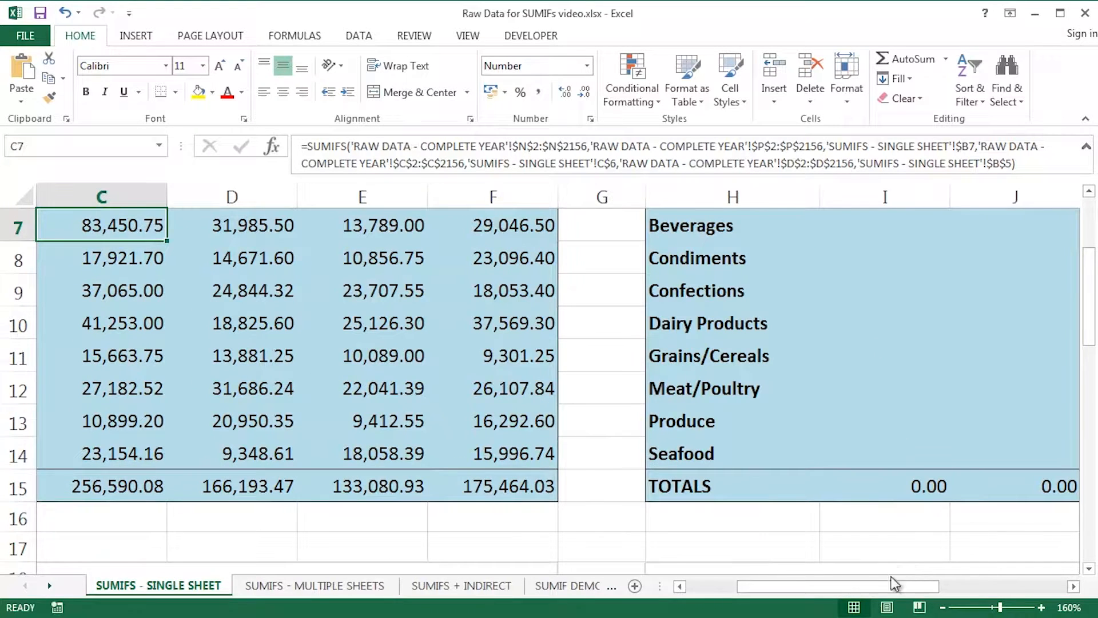
scroll("right", 3)
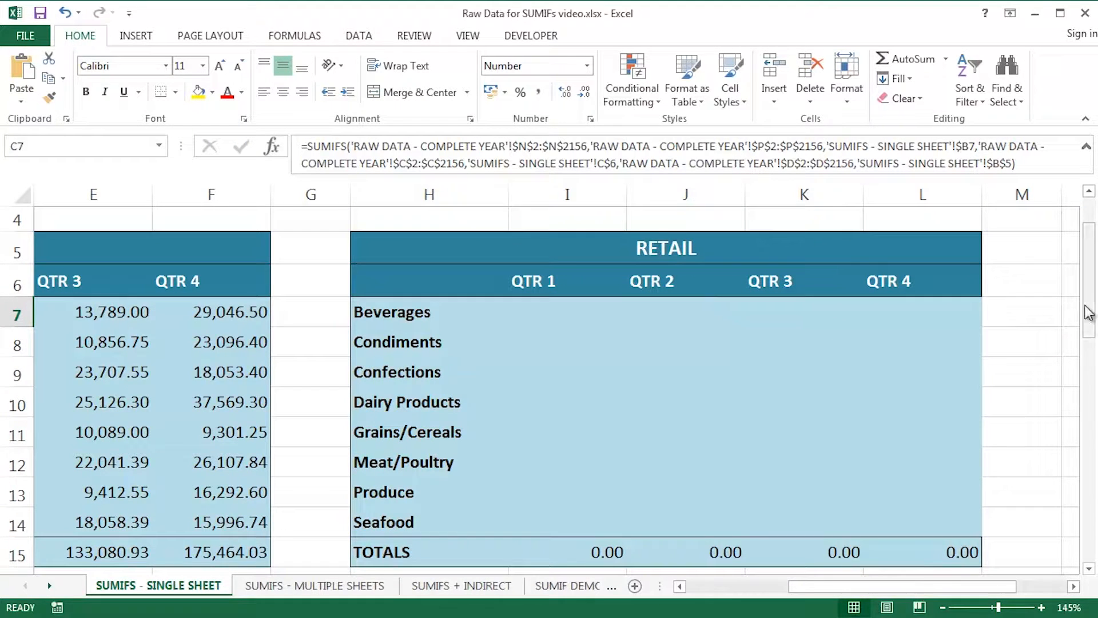
scroll("down", 3)
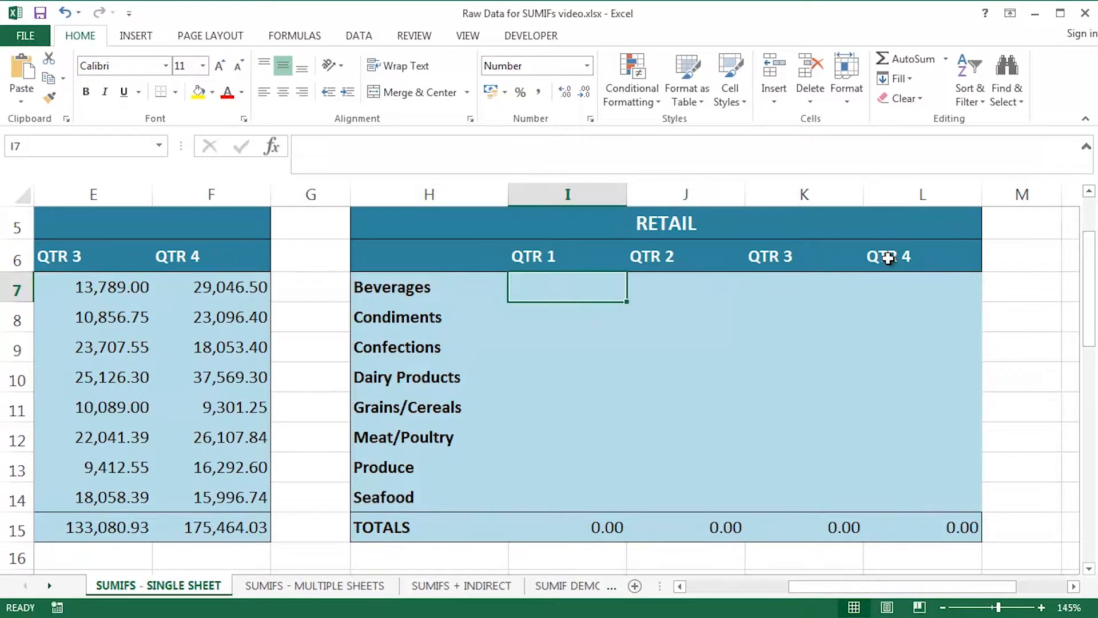
Start a SUMIFS in I7 summing raw-data N2:N2156 with Quarter column C matched to the QTR 1 heading I6
type("=")
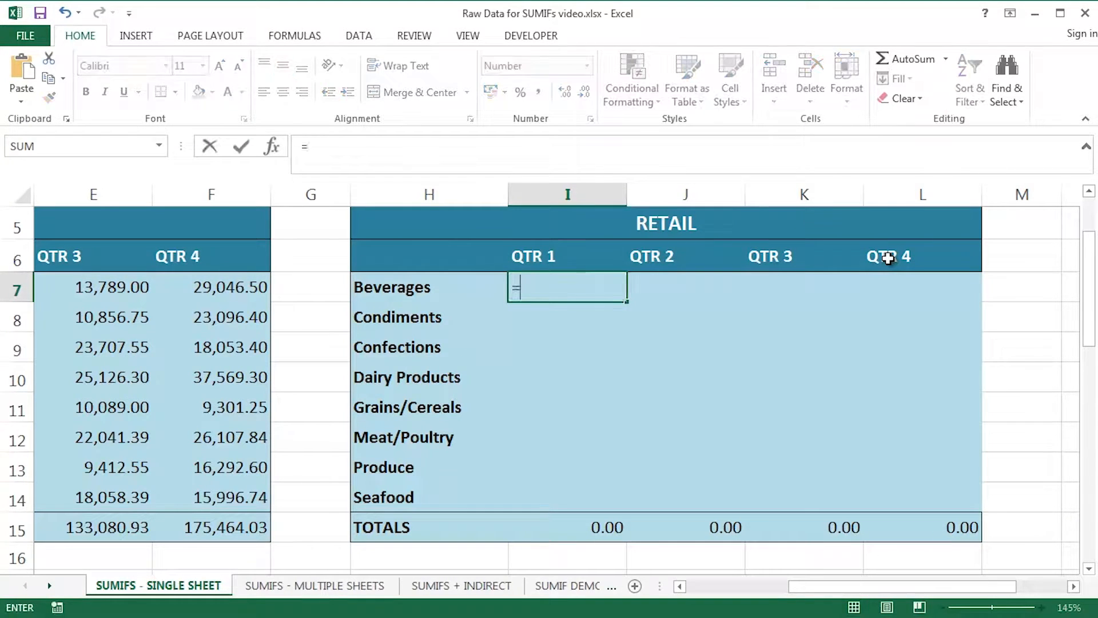
type("SUMIFS(")
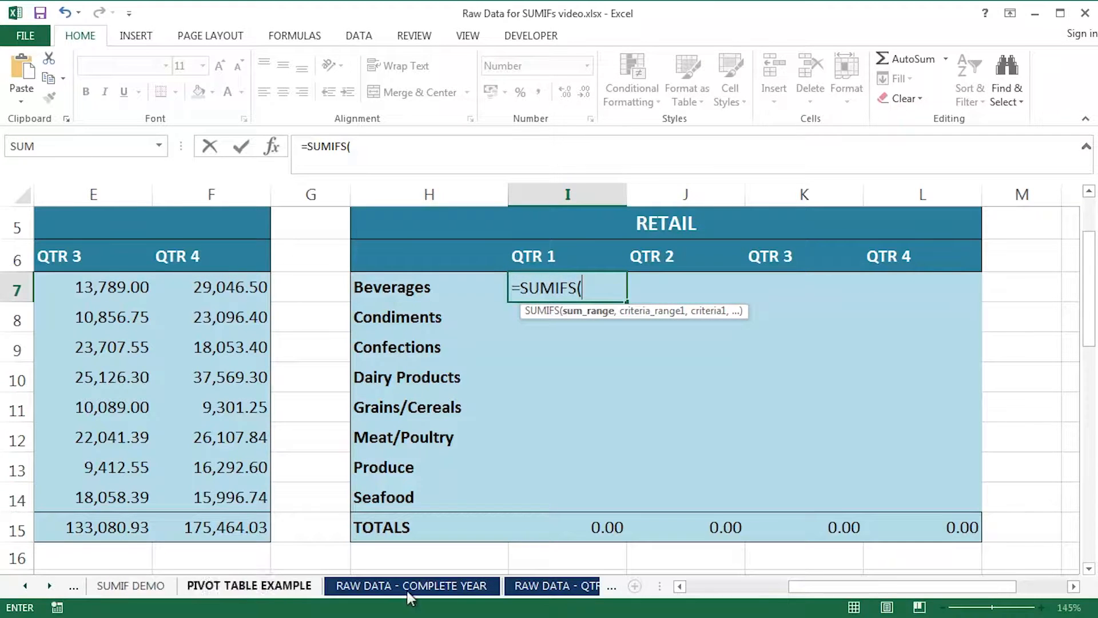
left_click(412, 585)
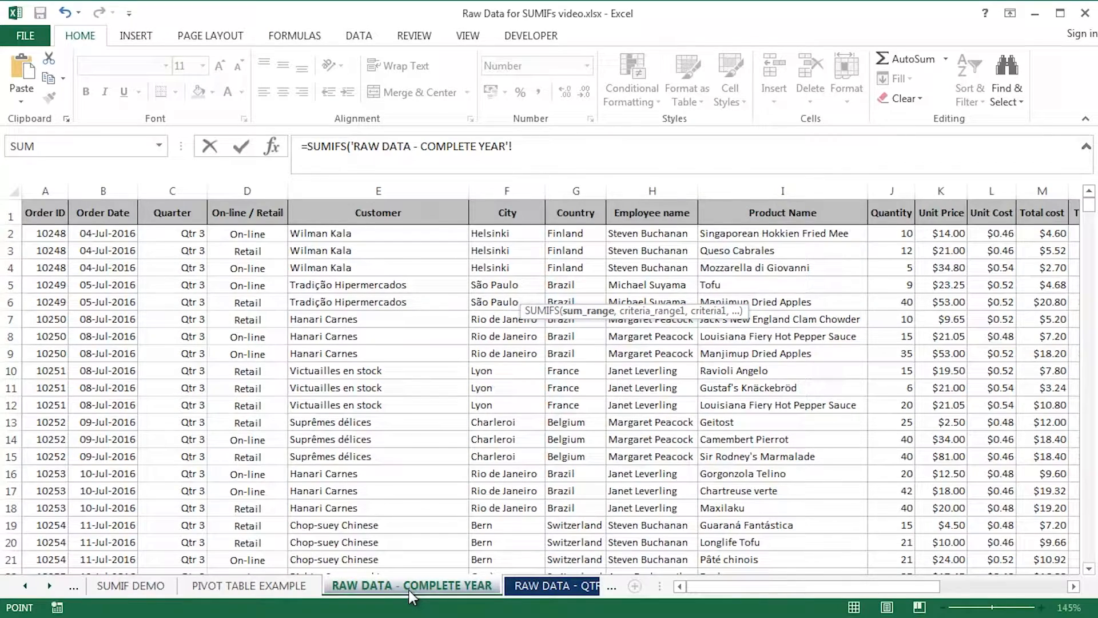
left_click(45, 212)
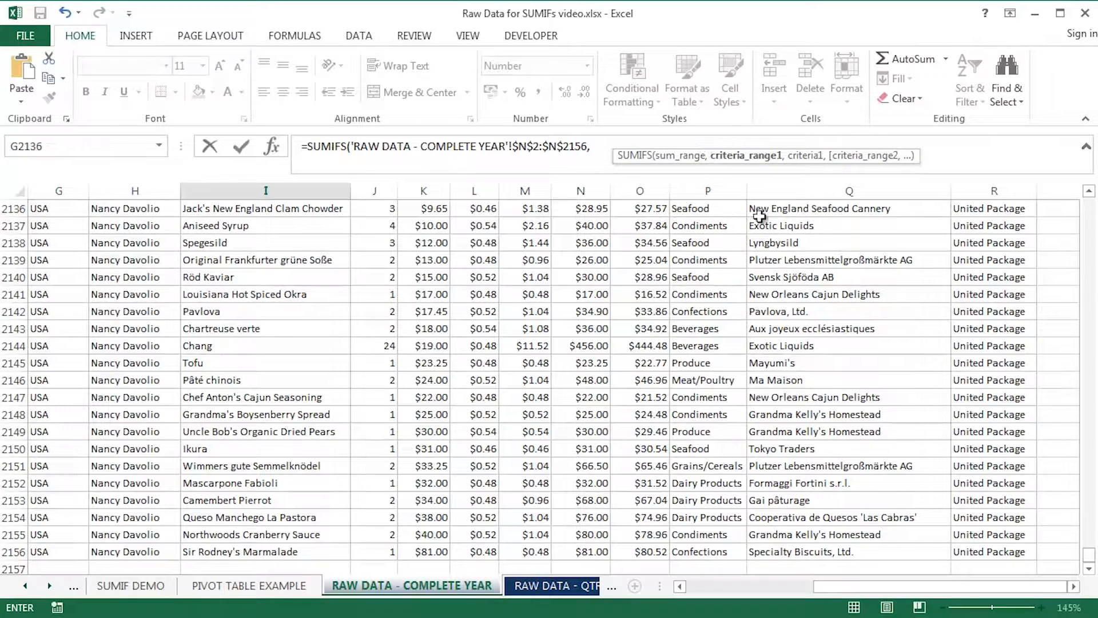
mouse_move(926, 279)
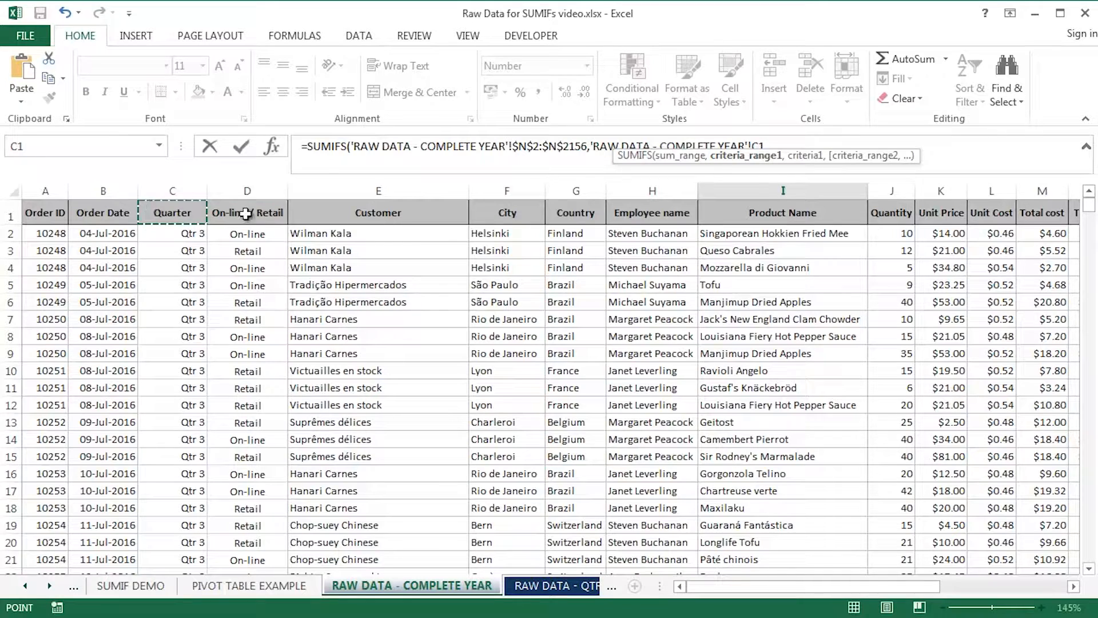
left_click(247, 212)
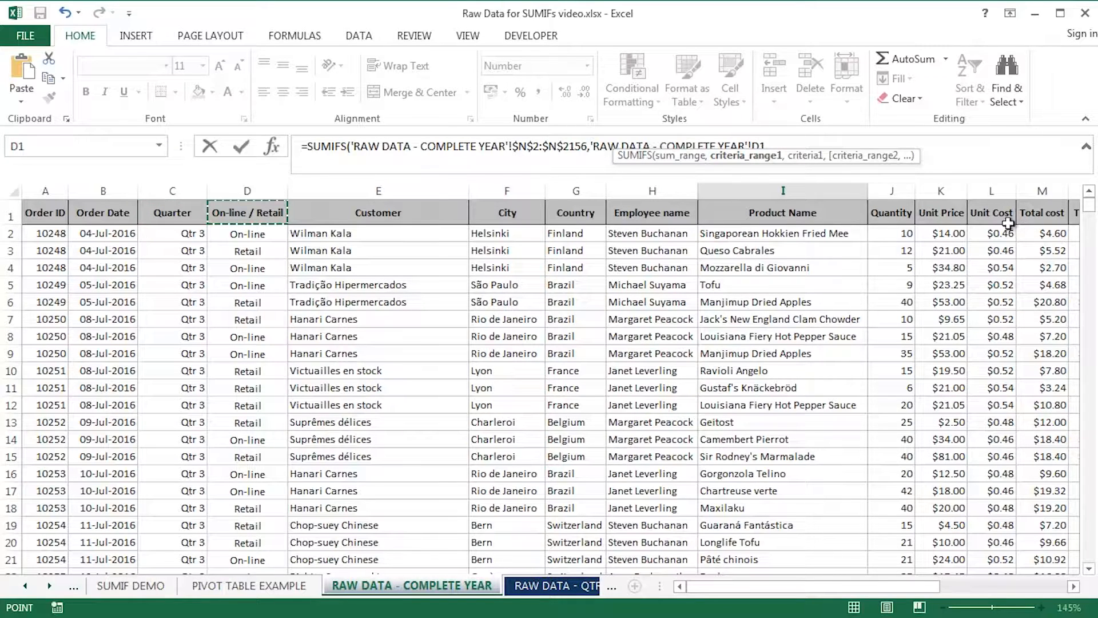
left_click(172, 233)
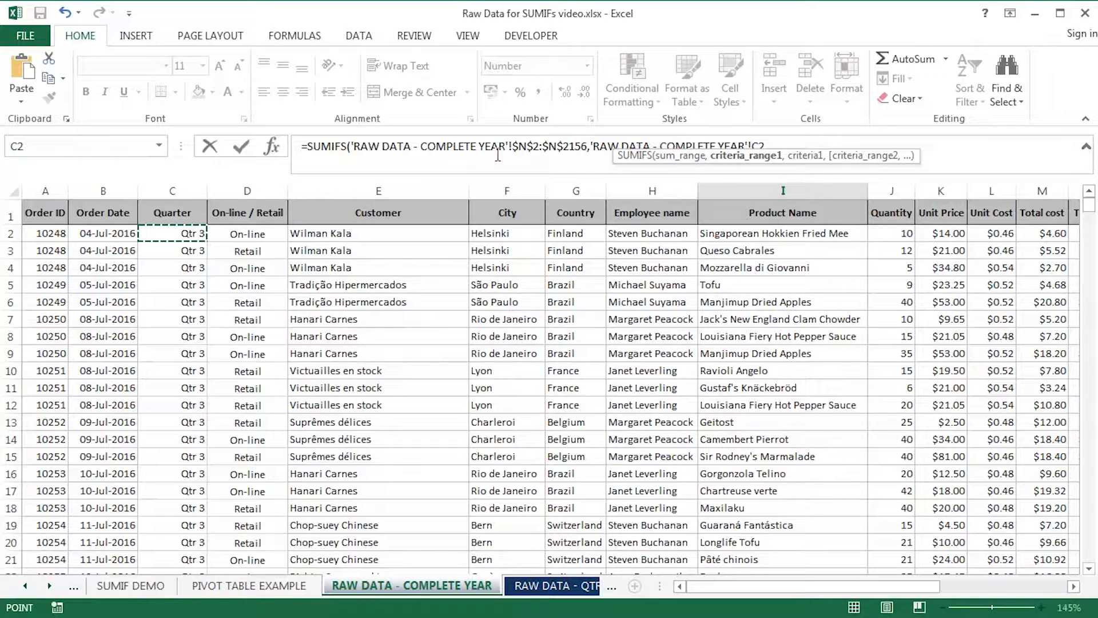
scroll("down", 3)
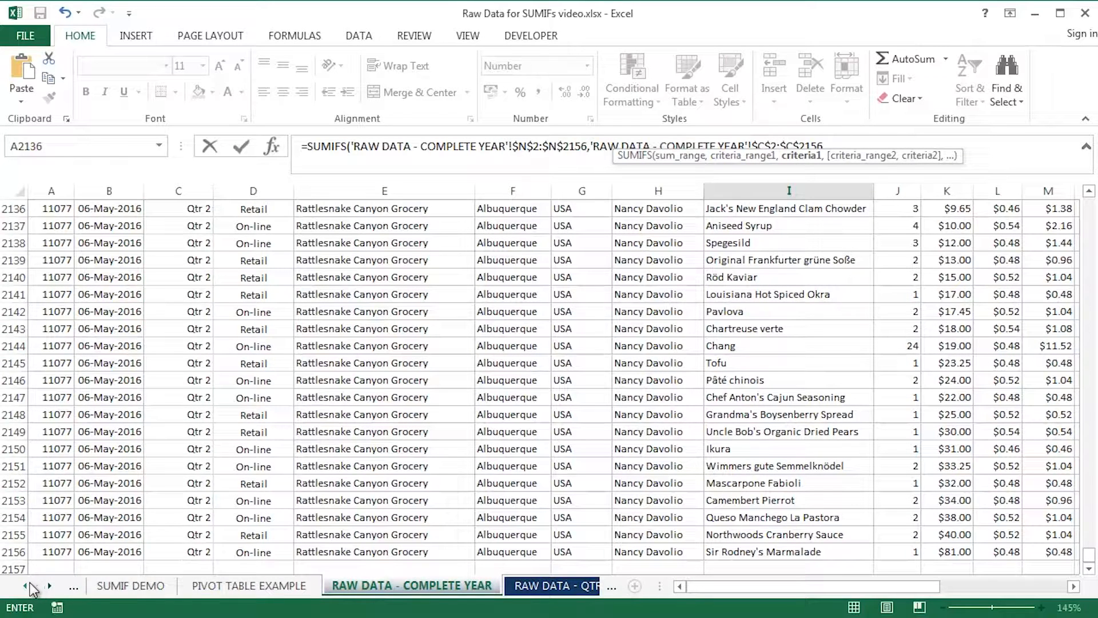
left_click(158, 586)
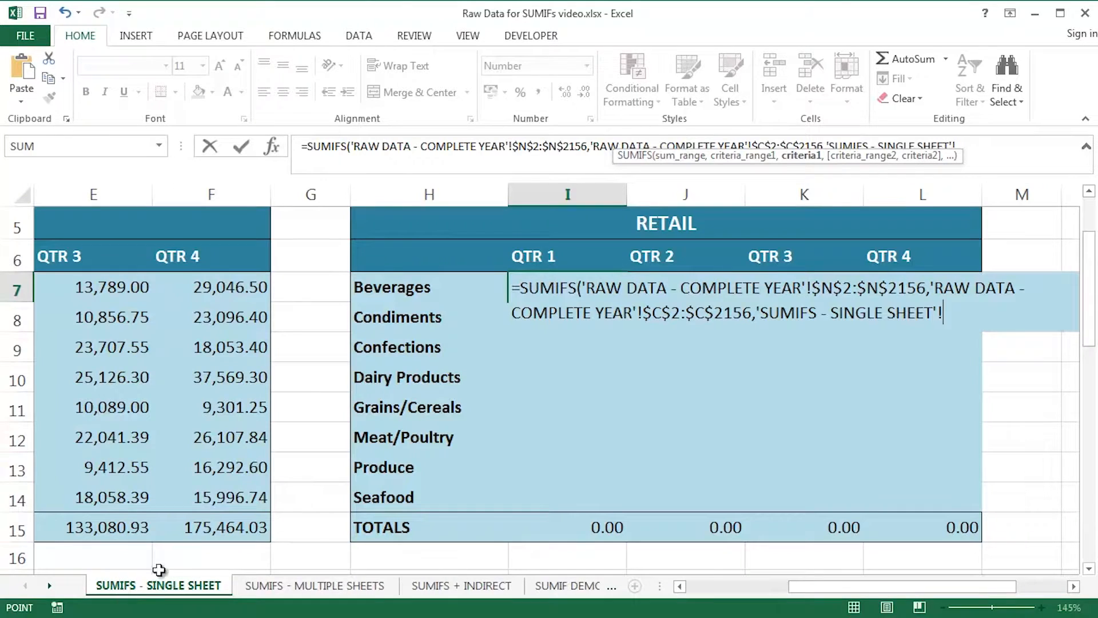
mouse_move(609, 139)
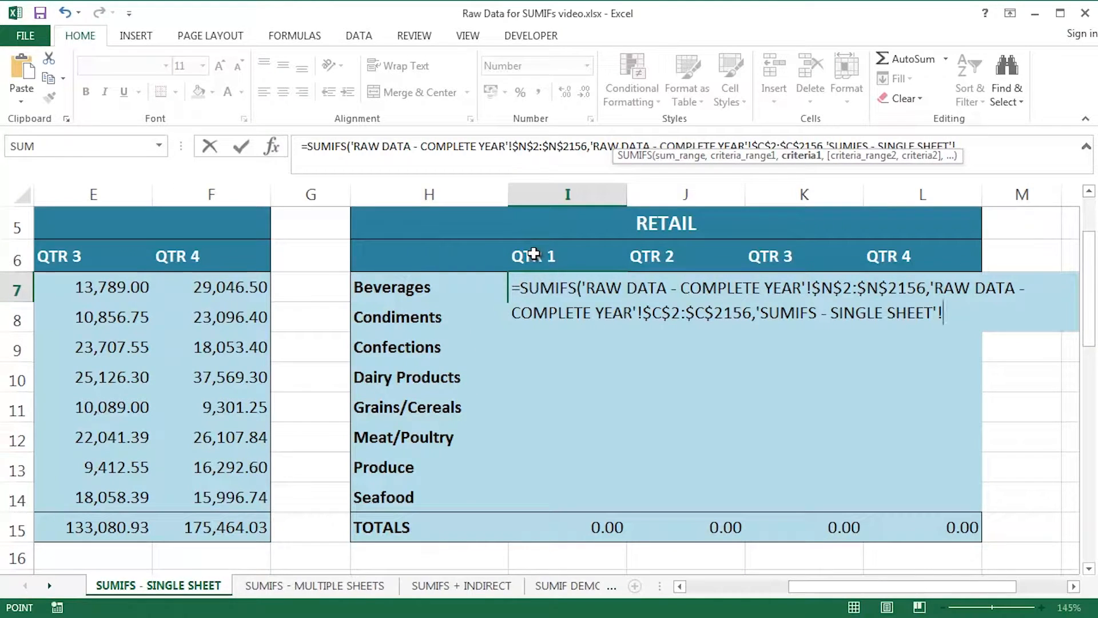
left_click(568, 256)
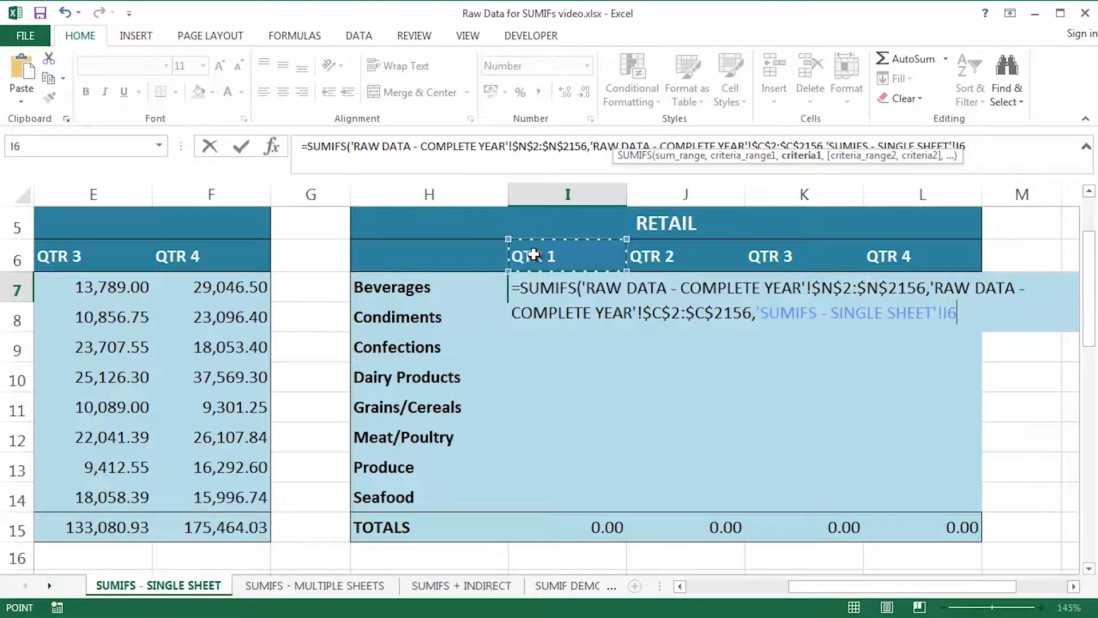
type(",")
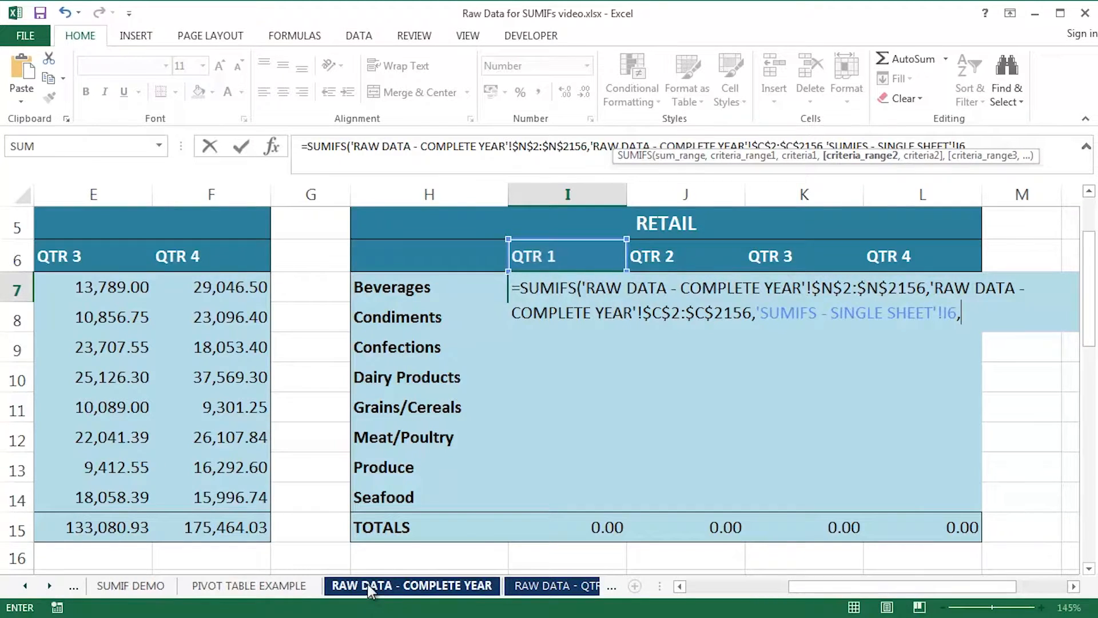
Add channel column D matched to H5 and category column P matched to H7, completing the formula (57,633.50)
left_click(412, 586)
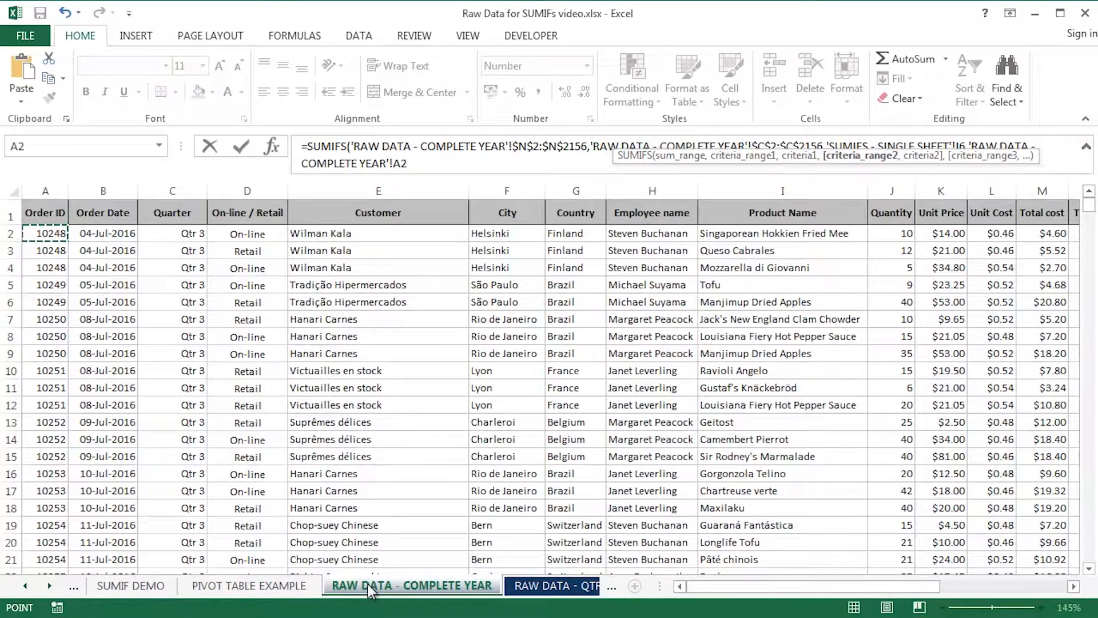
left_click(246, 233)
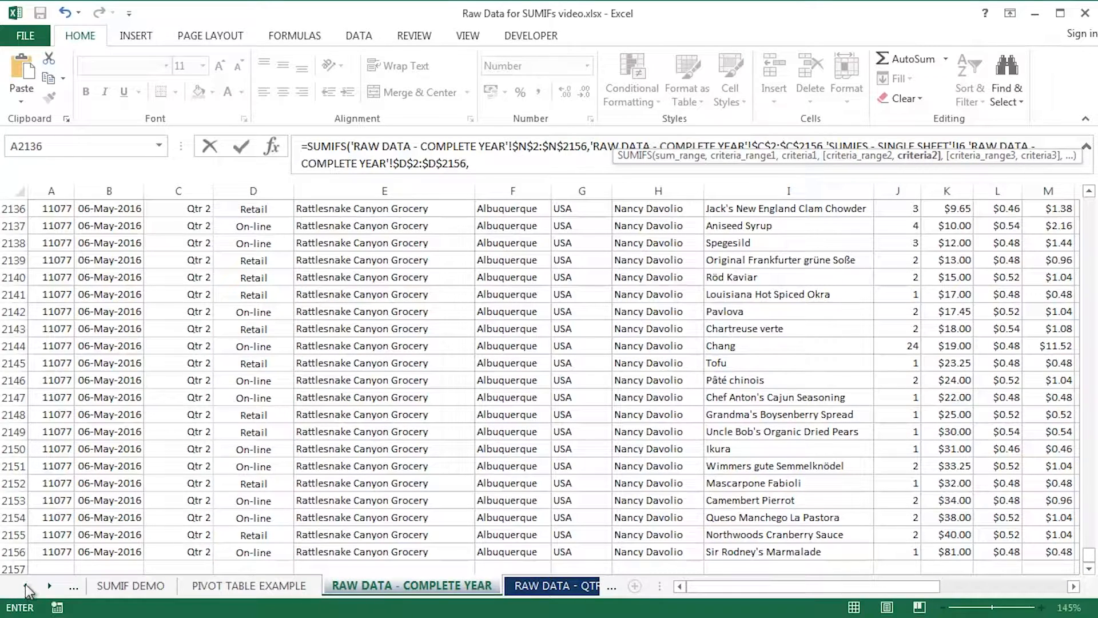
left_click(159, 586)
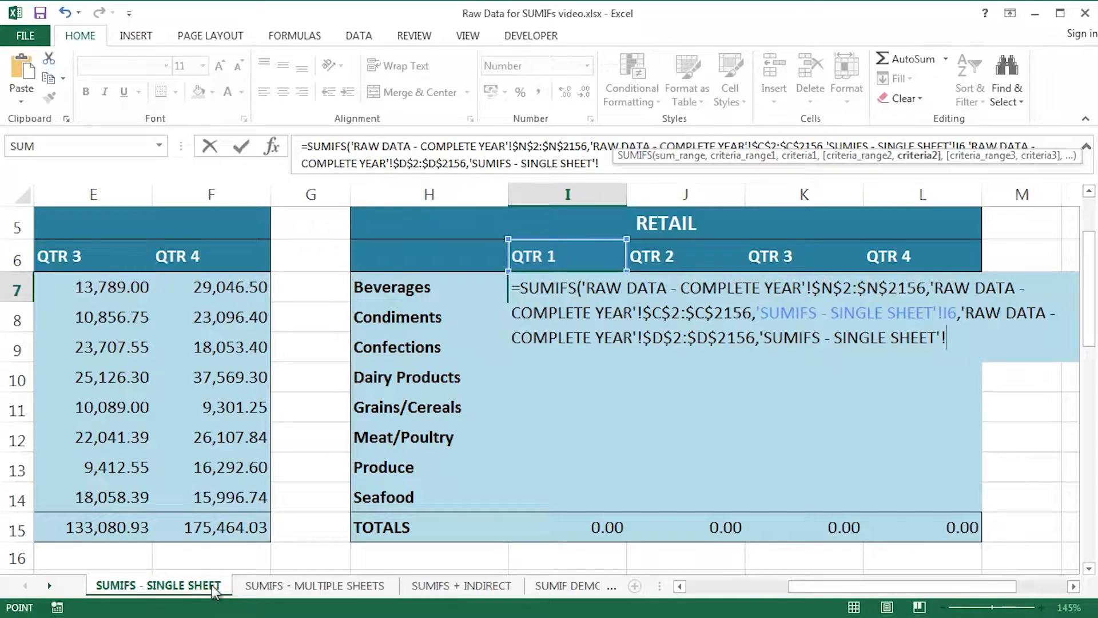
left_click(428, 222)
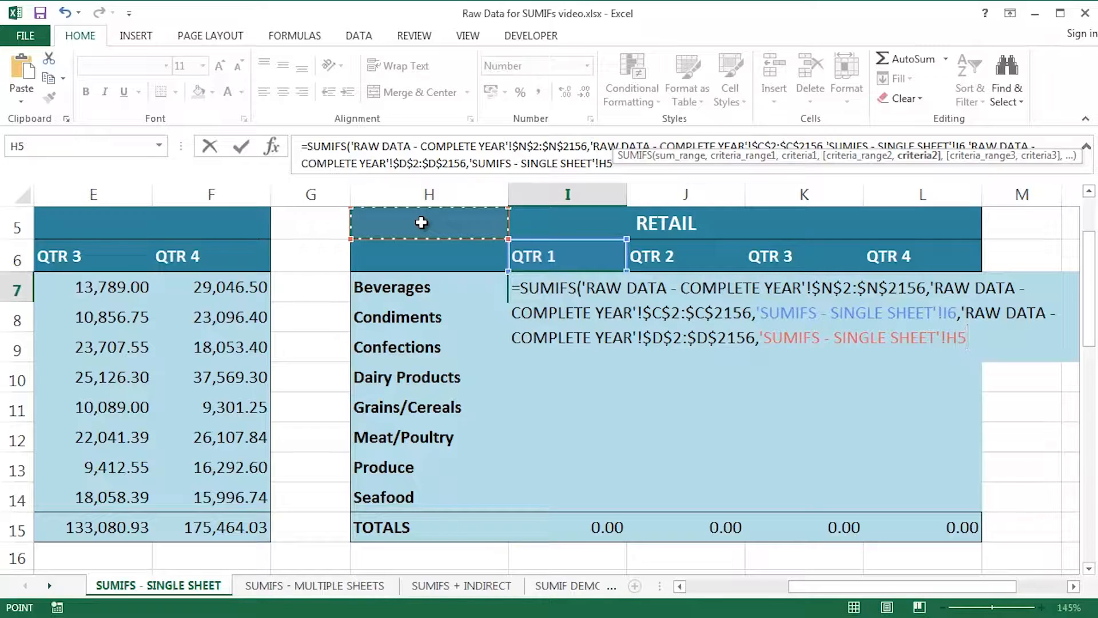
type(",")
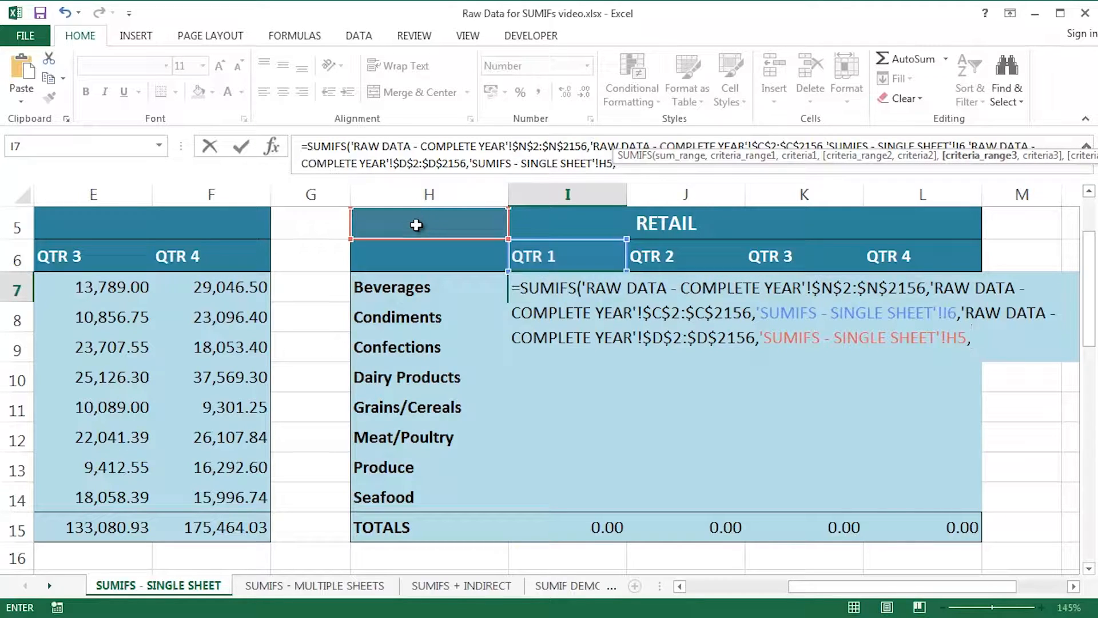
left_click(25, 586)
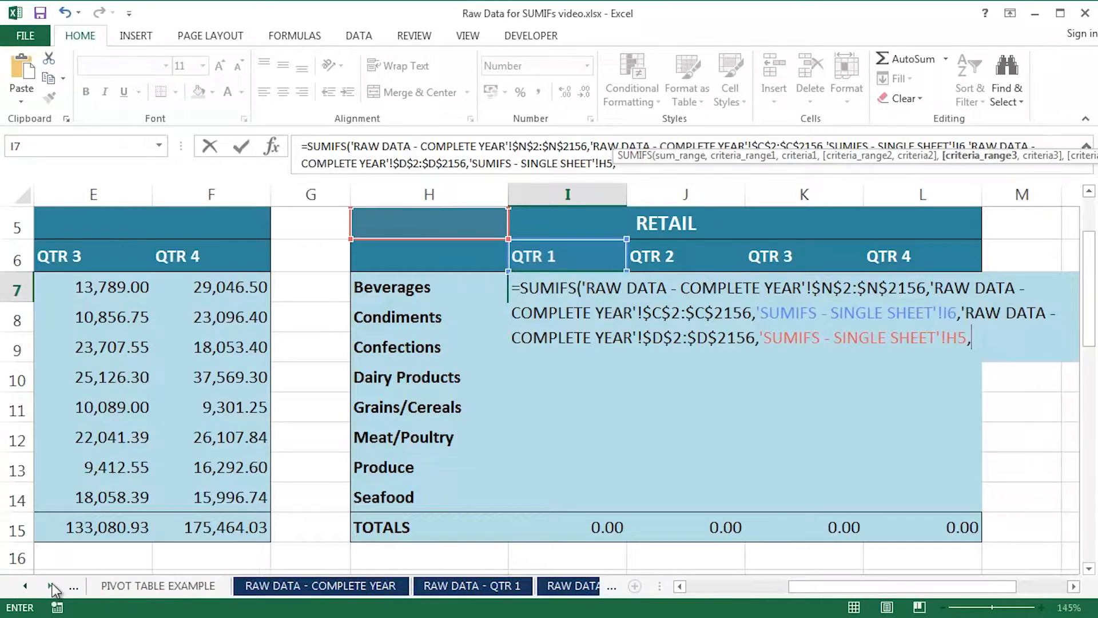
left_click(319, 586)
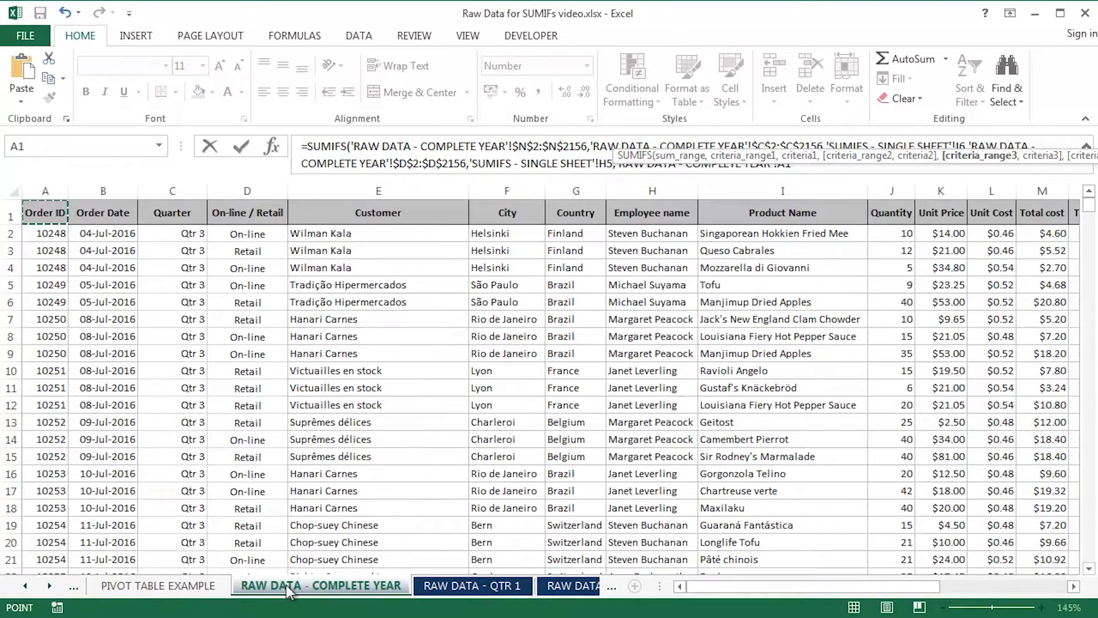
scroll("right", 3)
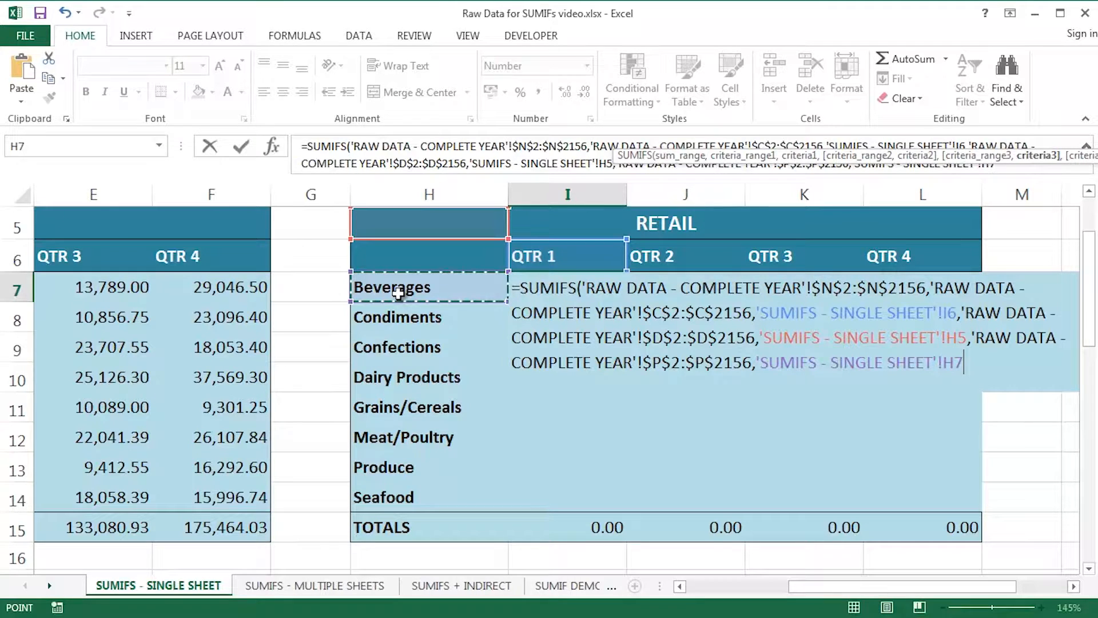
type(")")
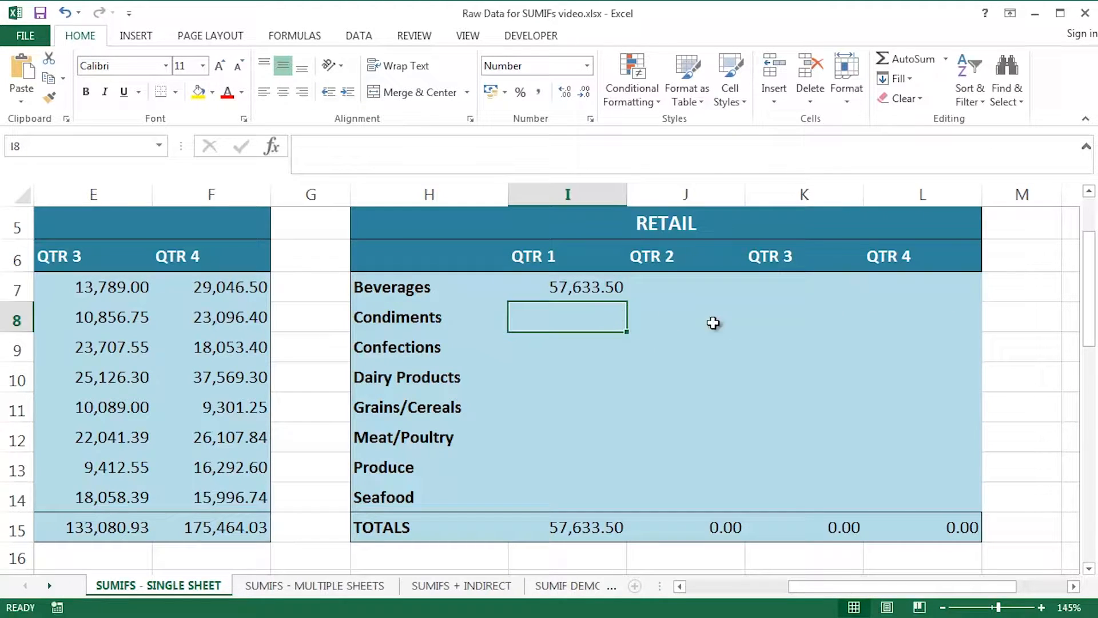
Copy the Beverages QTR 1 SUMIFS across the Retail grid I7:L14 with the fill handle
left_click(567, 287)
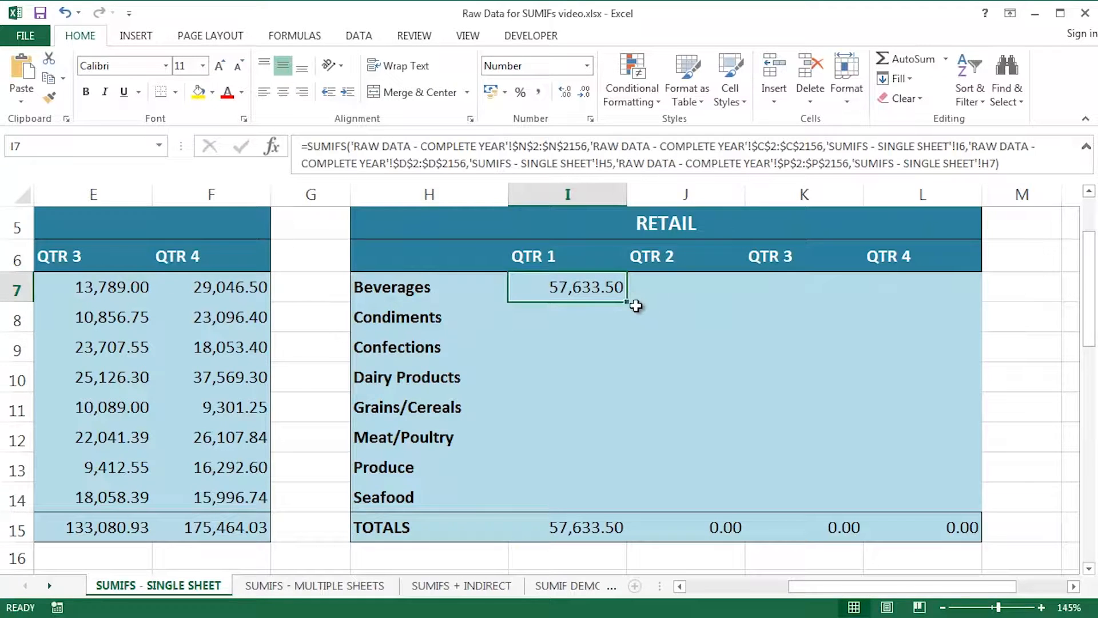
left_click_drag(624, 301, 652, 512)
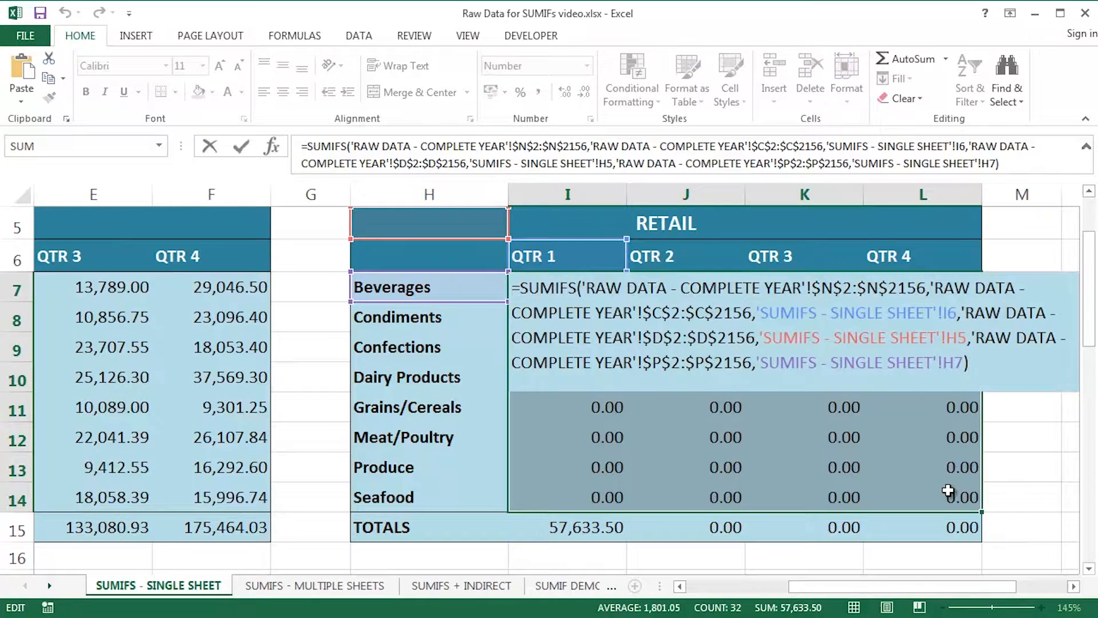
mouse_move(770, 225)
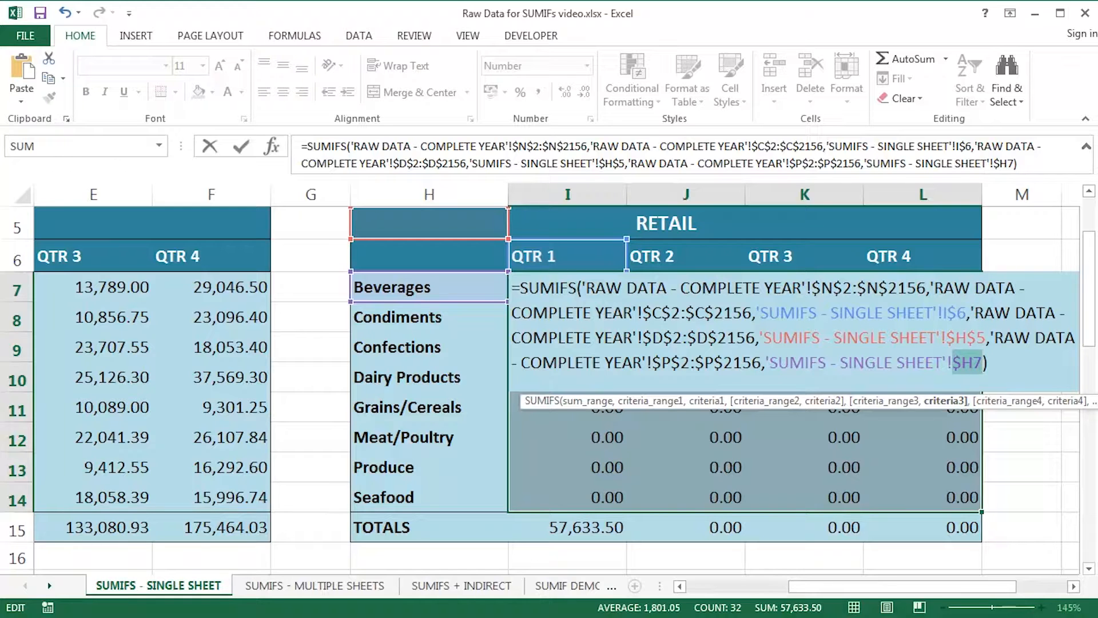
Enter the anchored formula (I$6, $H$5, $H7) into every Retail grid cell with Ctrl+Enter
key("Enter")
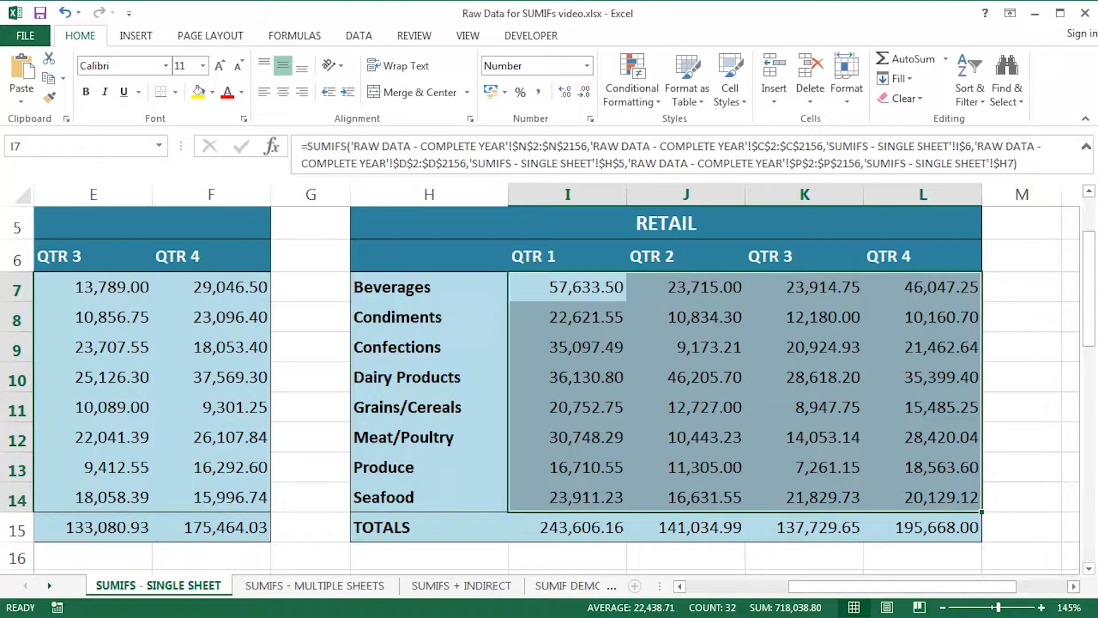
double_click(567, 287)
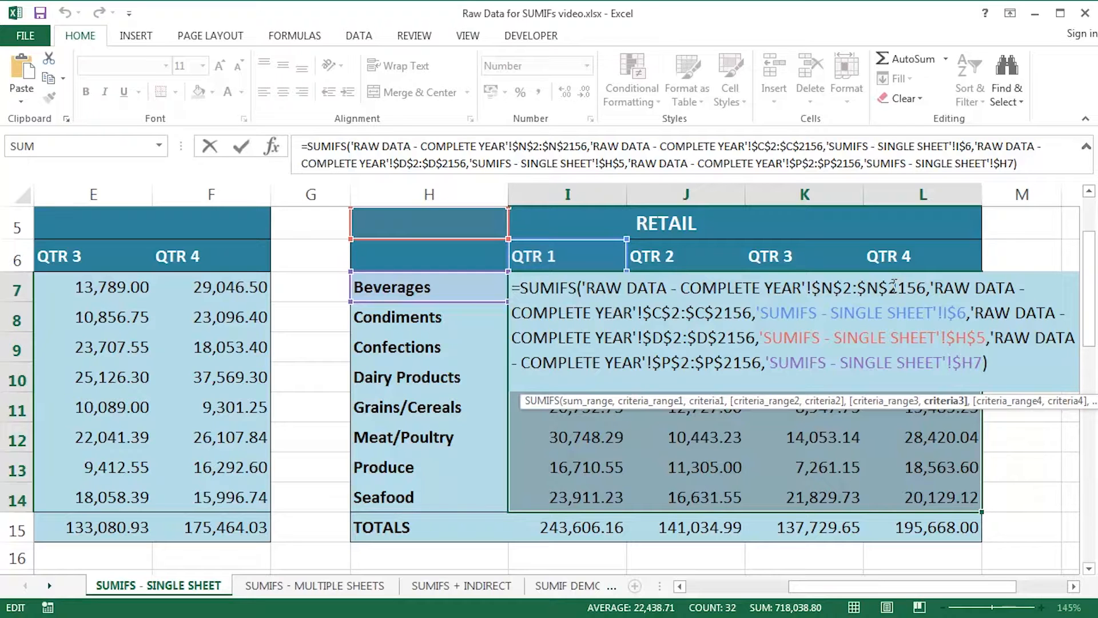
key("Enter")
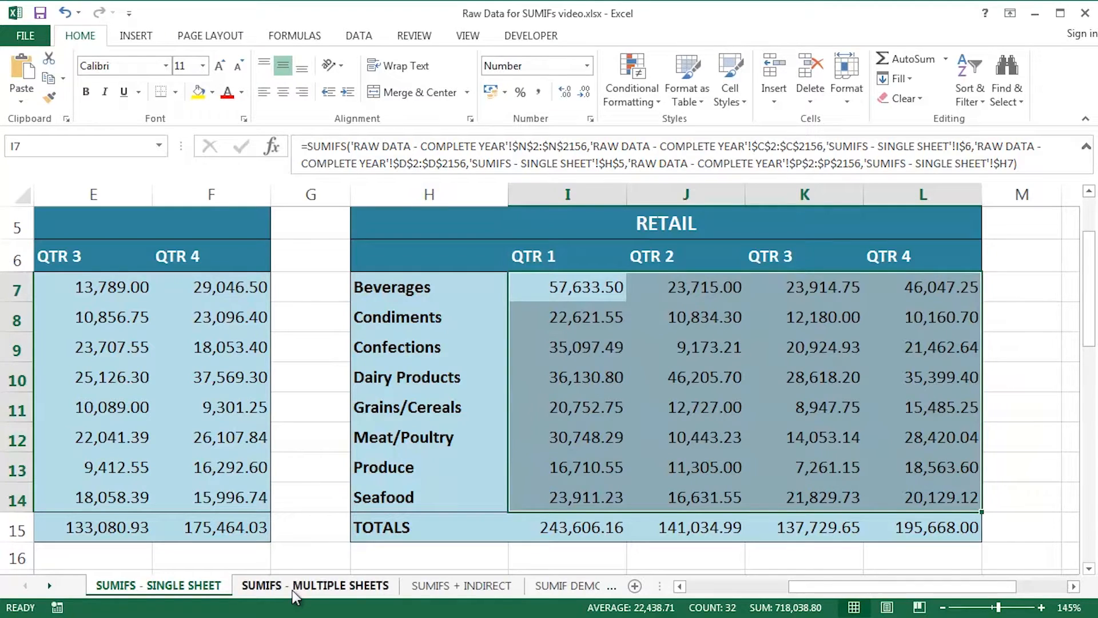
Move to the SUMIFS + INDIRECT dashboard and inspect the On-line Beverages QTR 3 formula unchanged
left_click(315, 585)
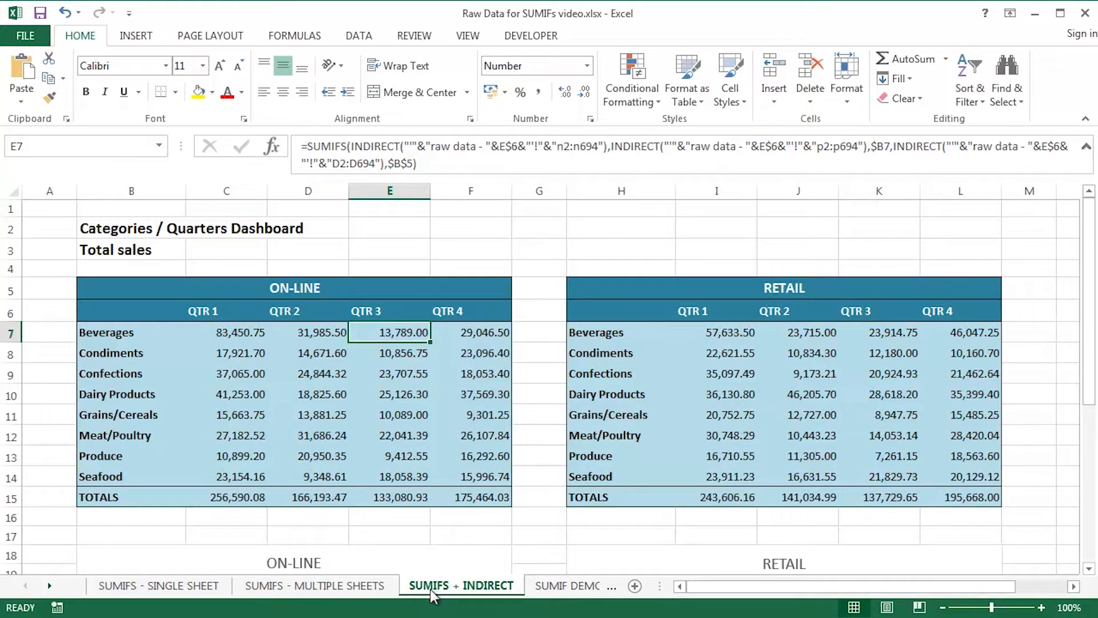
double_click(389, 332)
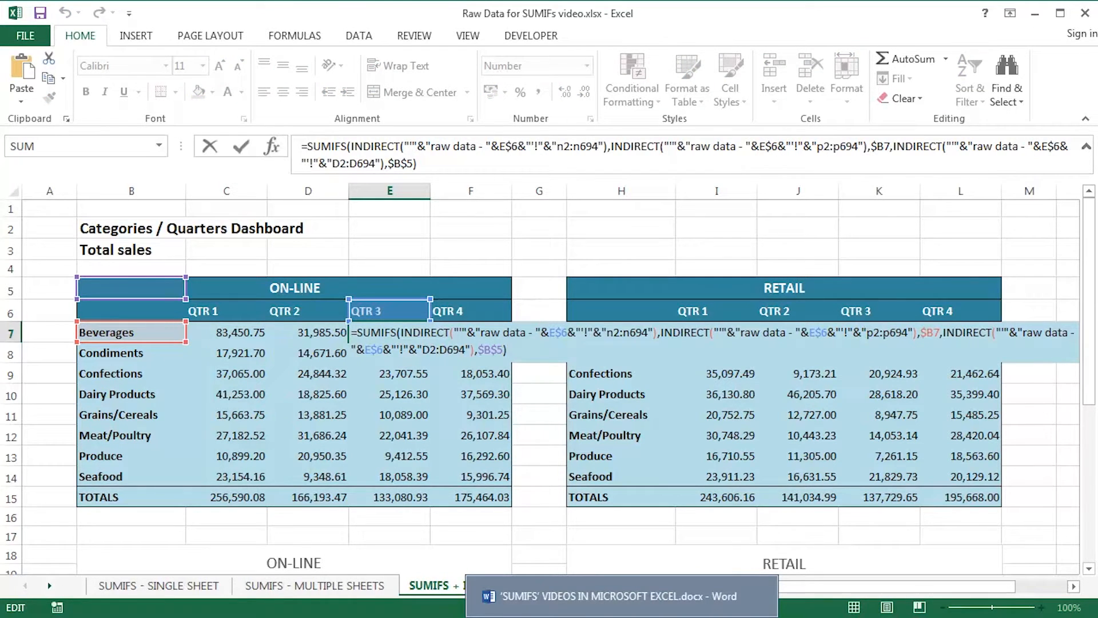
key("Enter")
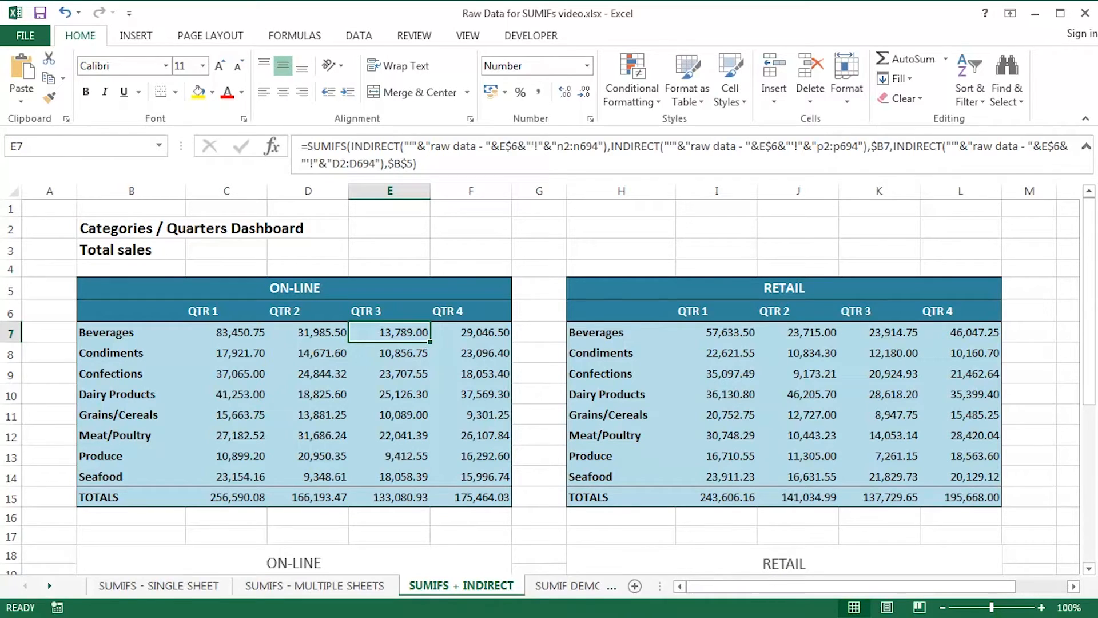
Return to SUMIFS - SINGLE SHEET and check the Retail Beverages QTR 1 SUMIFS in I7
left_click(158, 586)
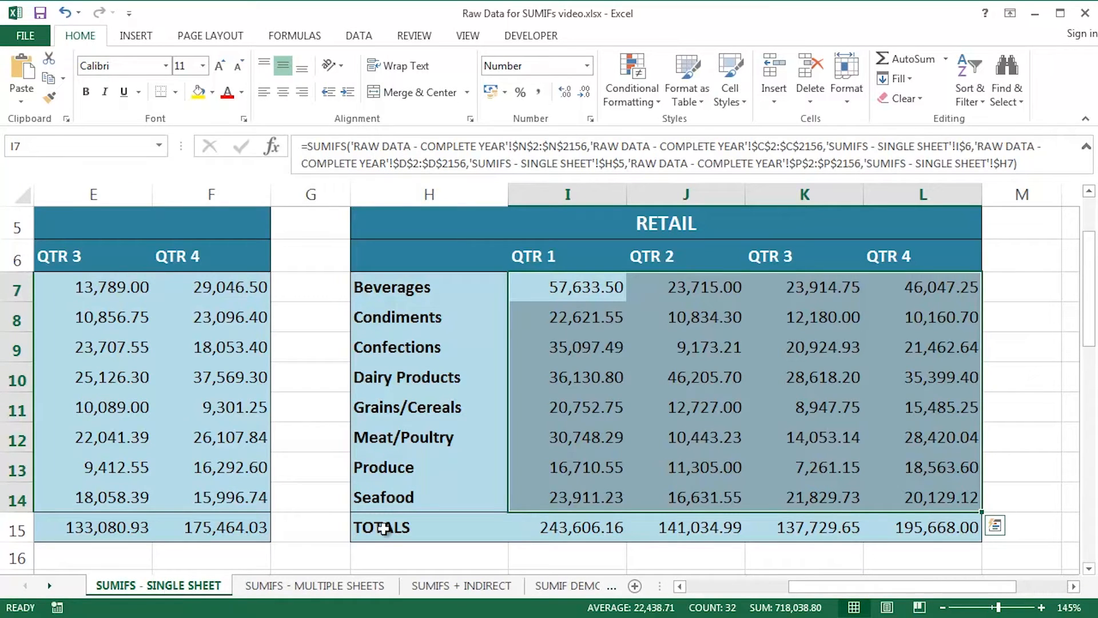
left_click(567, 287)
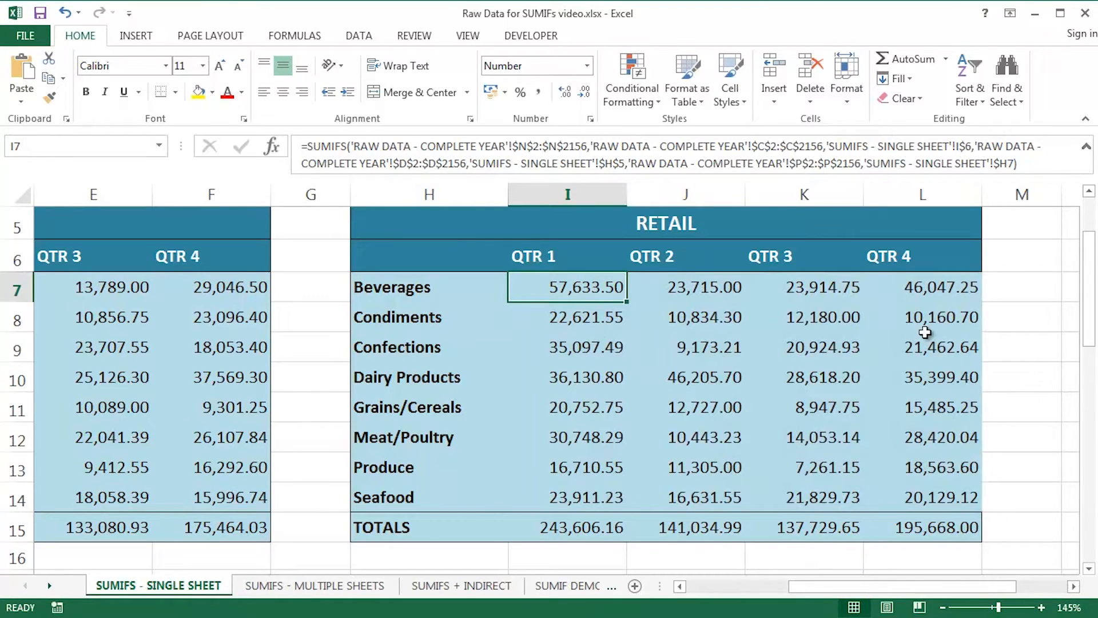